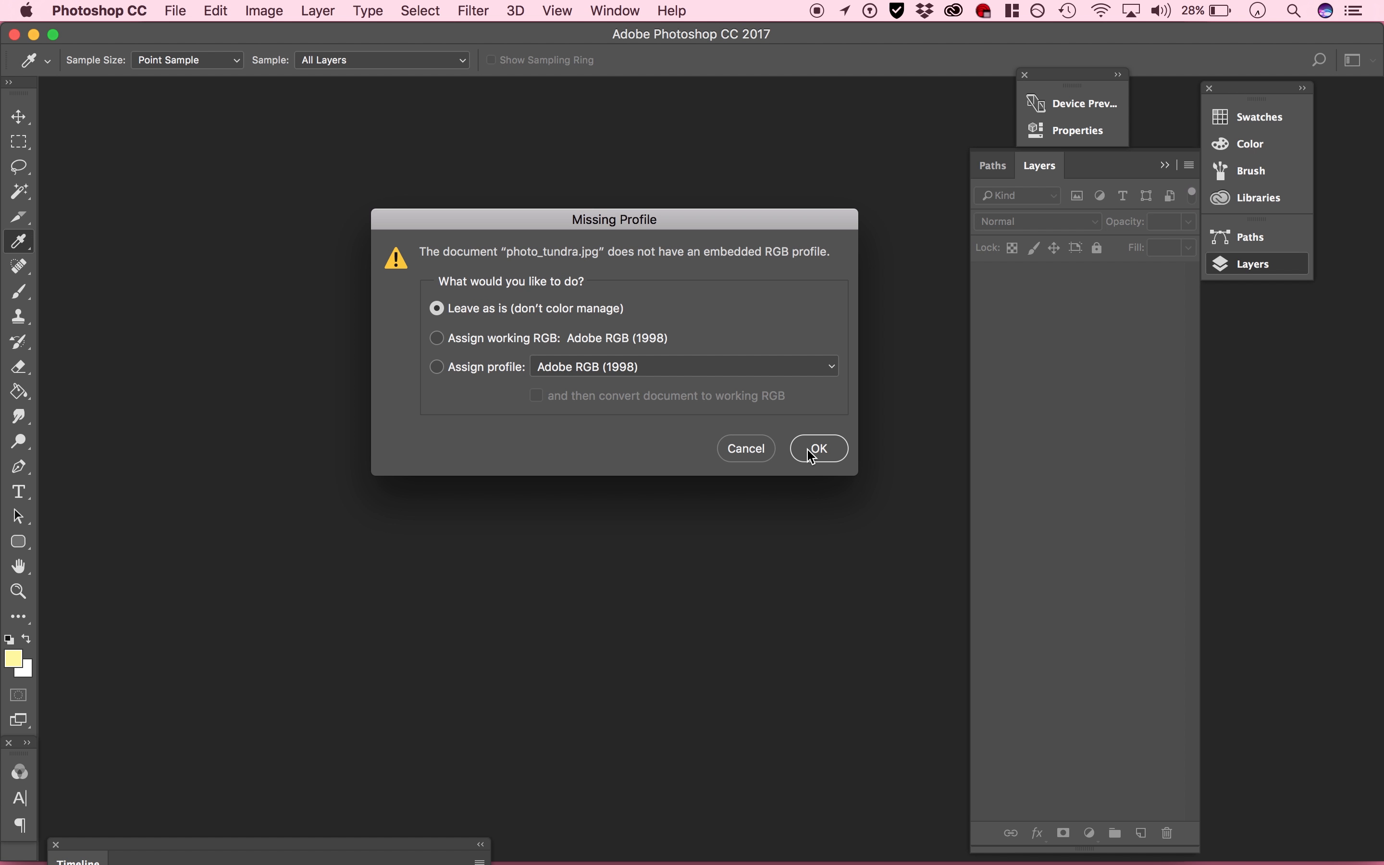
Open the photo, rename its background layer Winter Pad, and add a White BG layer beneath
left_click(816, 449)
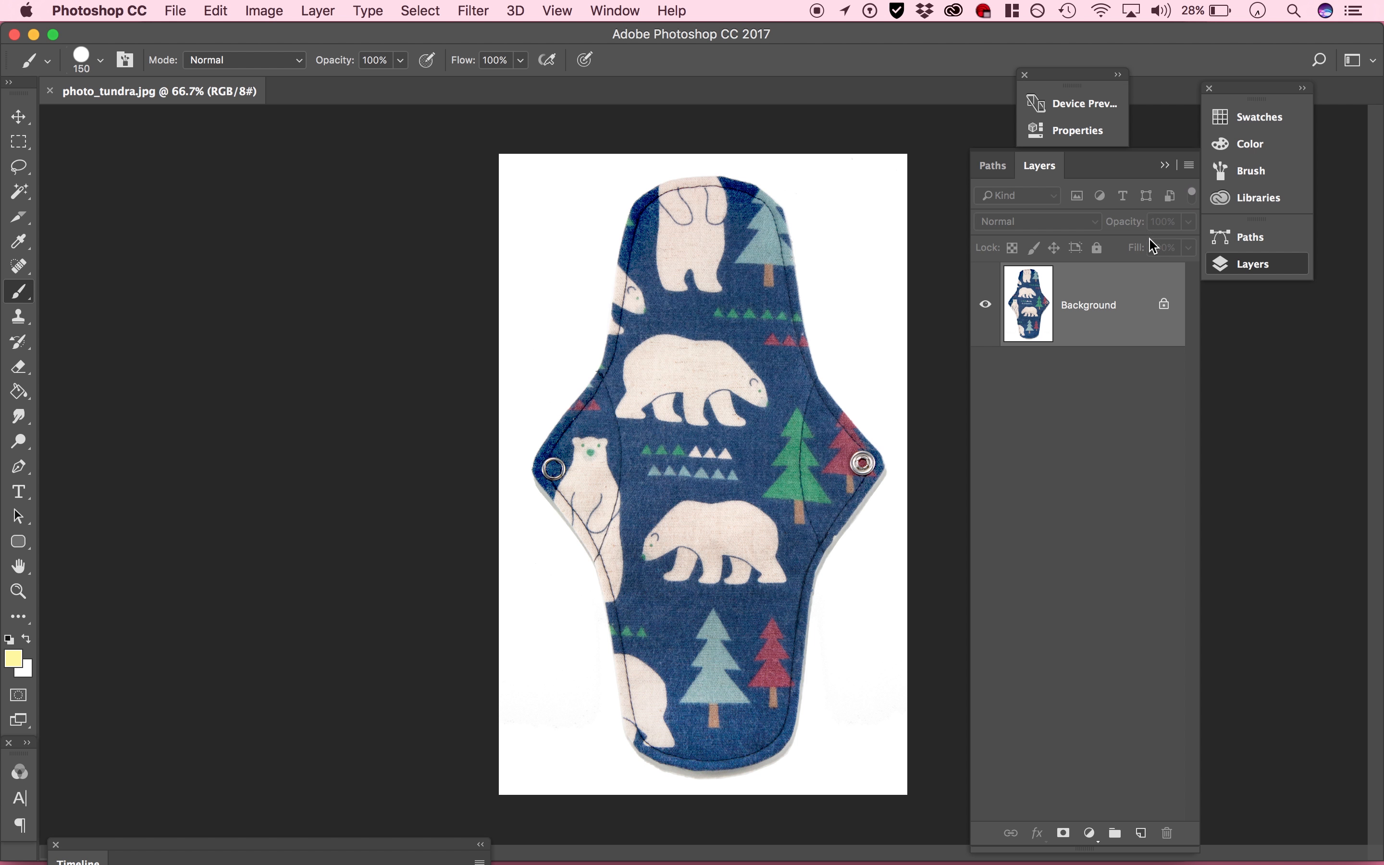
double_click(1087, 305)
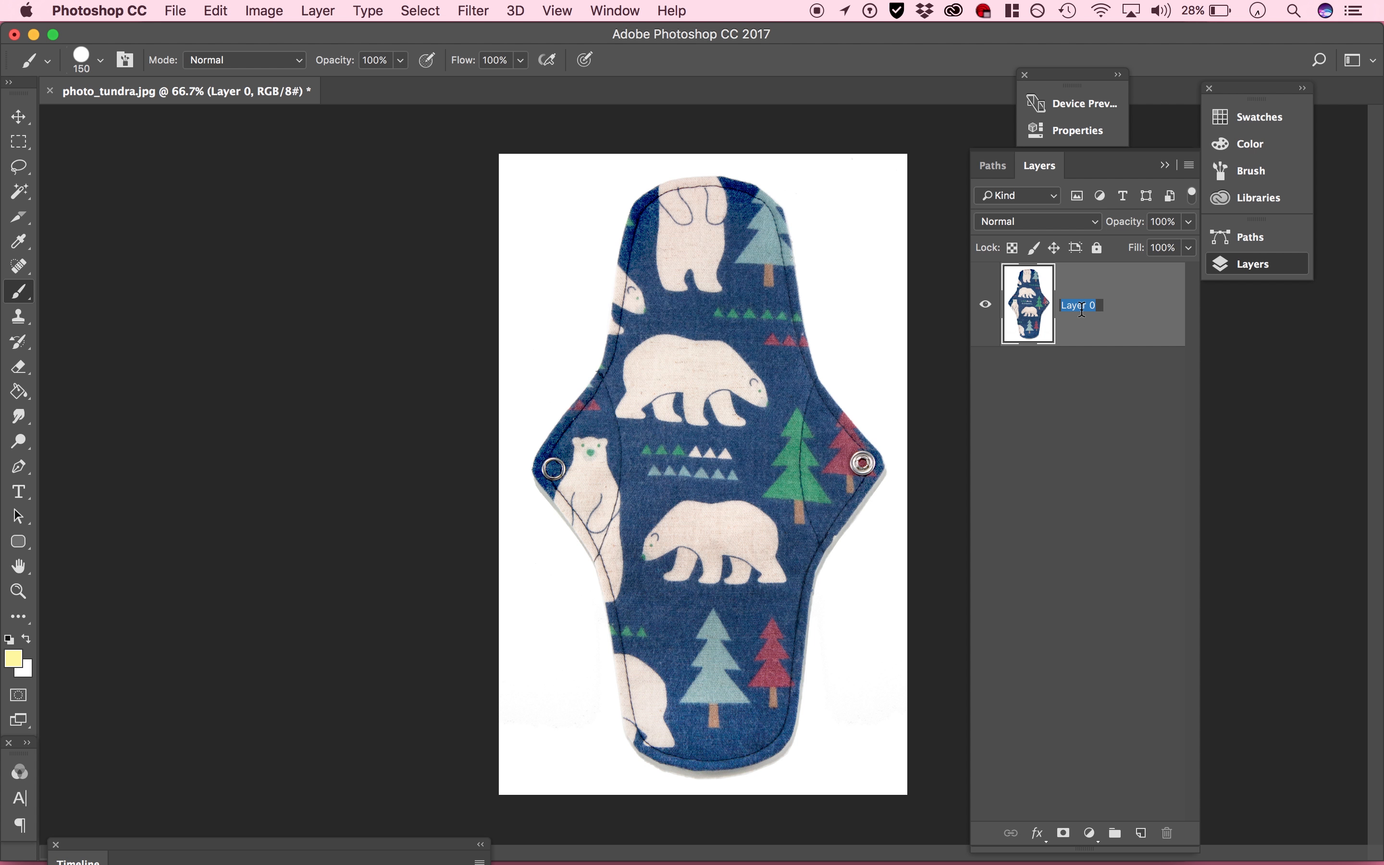
type("Winter Pad")
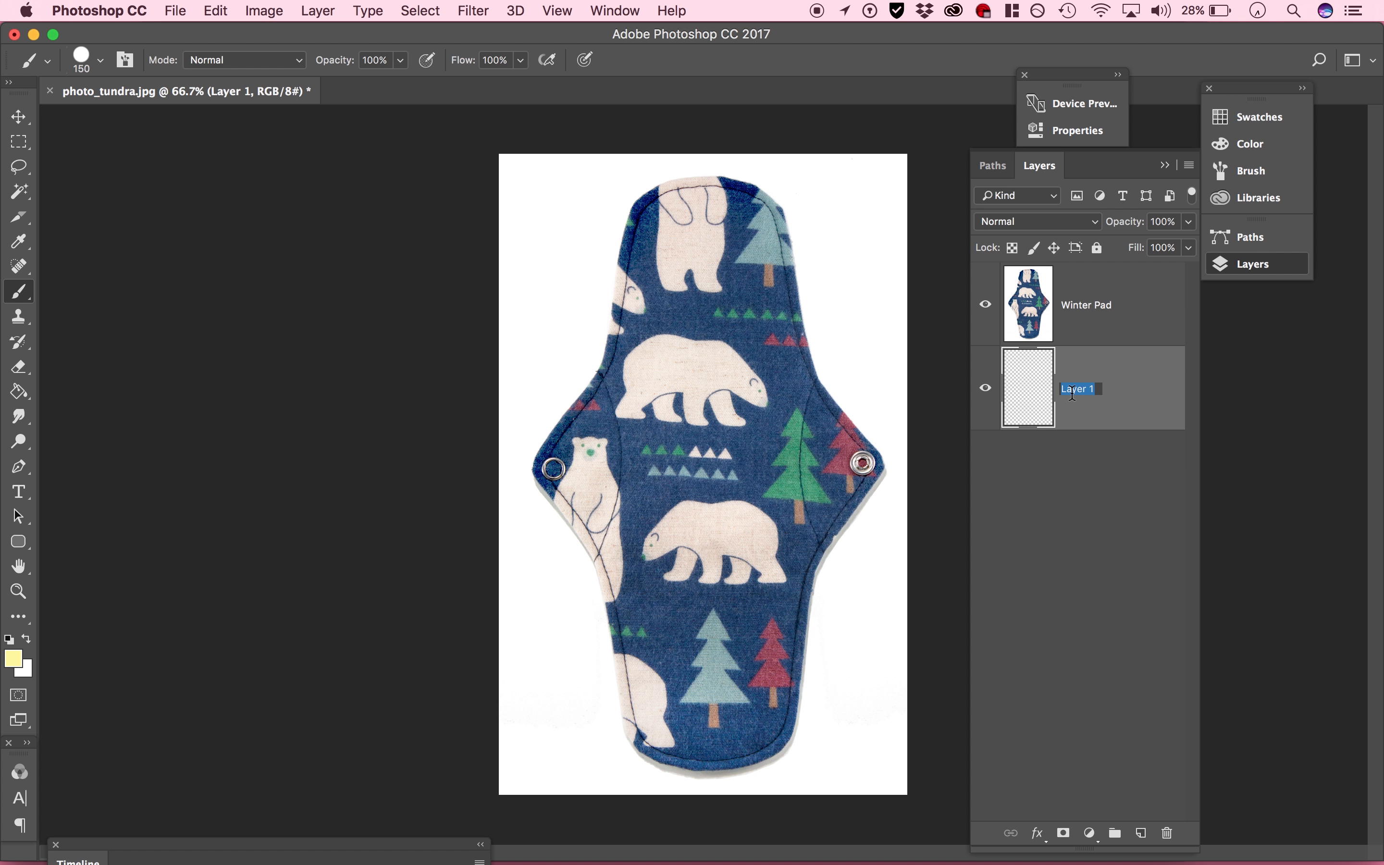
type("White BG")
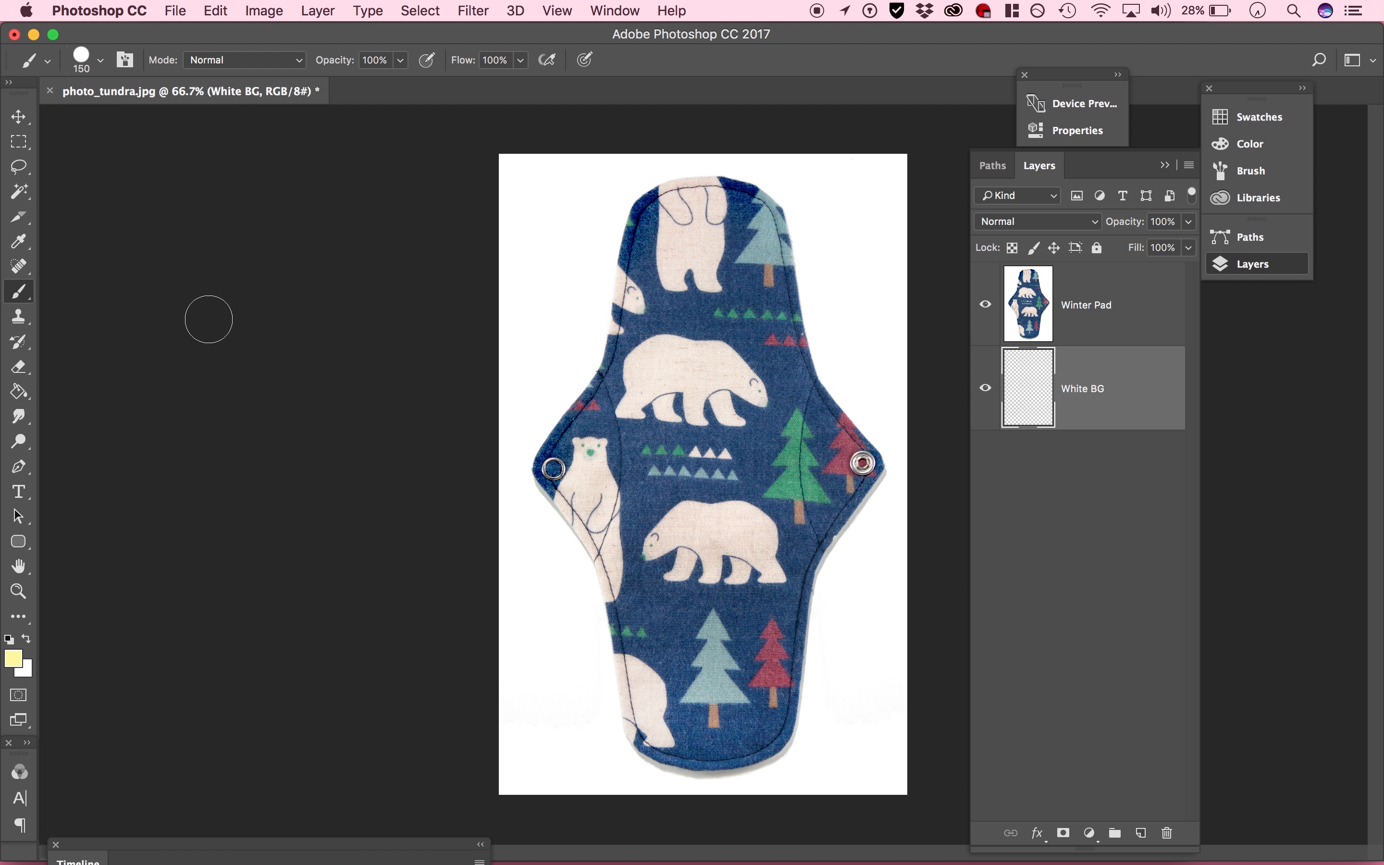
Fill White BG with white using the Paint Bucket and add a mask to Winter Pad
left_click(18, 391)
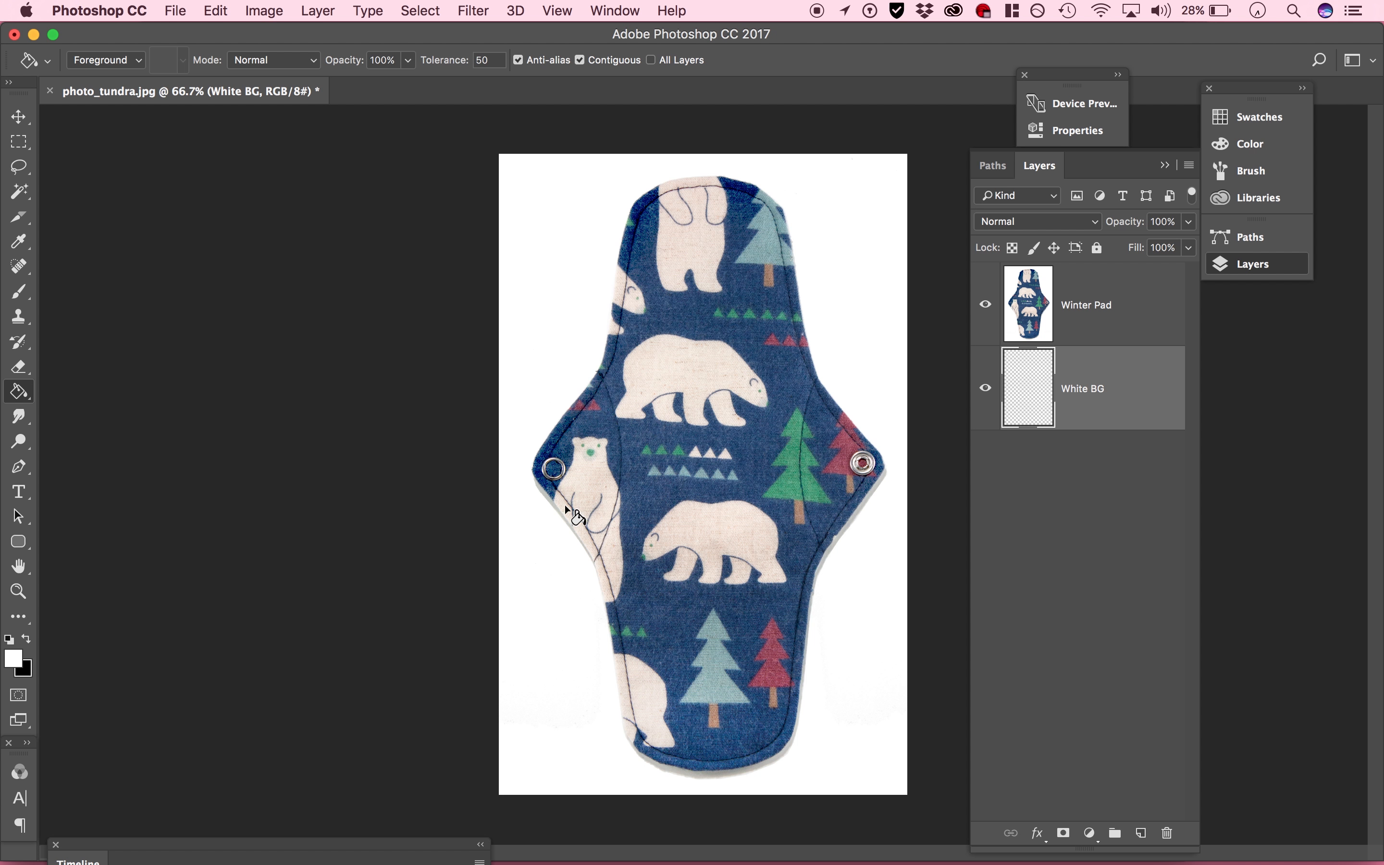
mouse_move(616, 87)
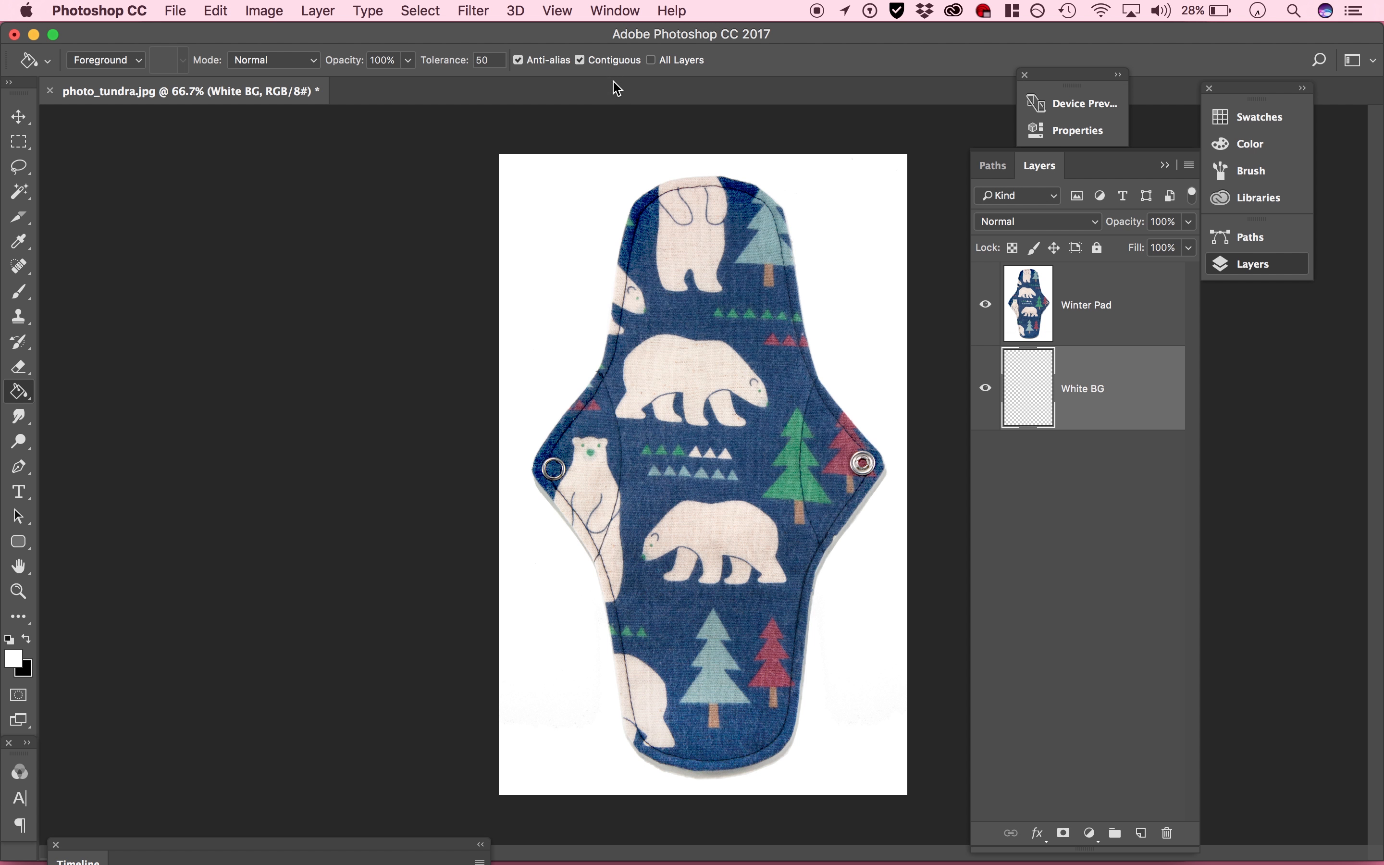
left_click(1028, 388)
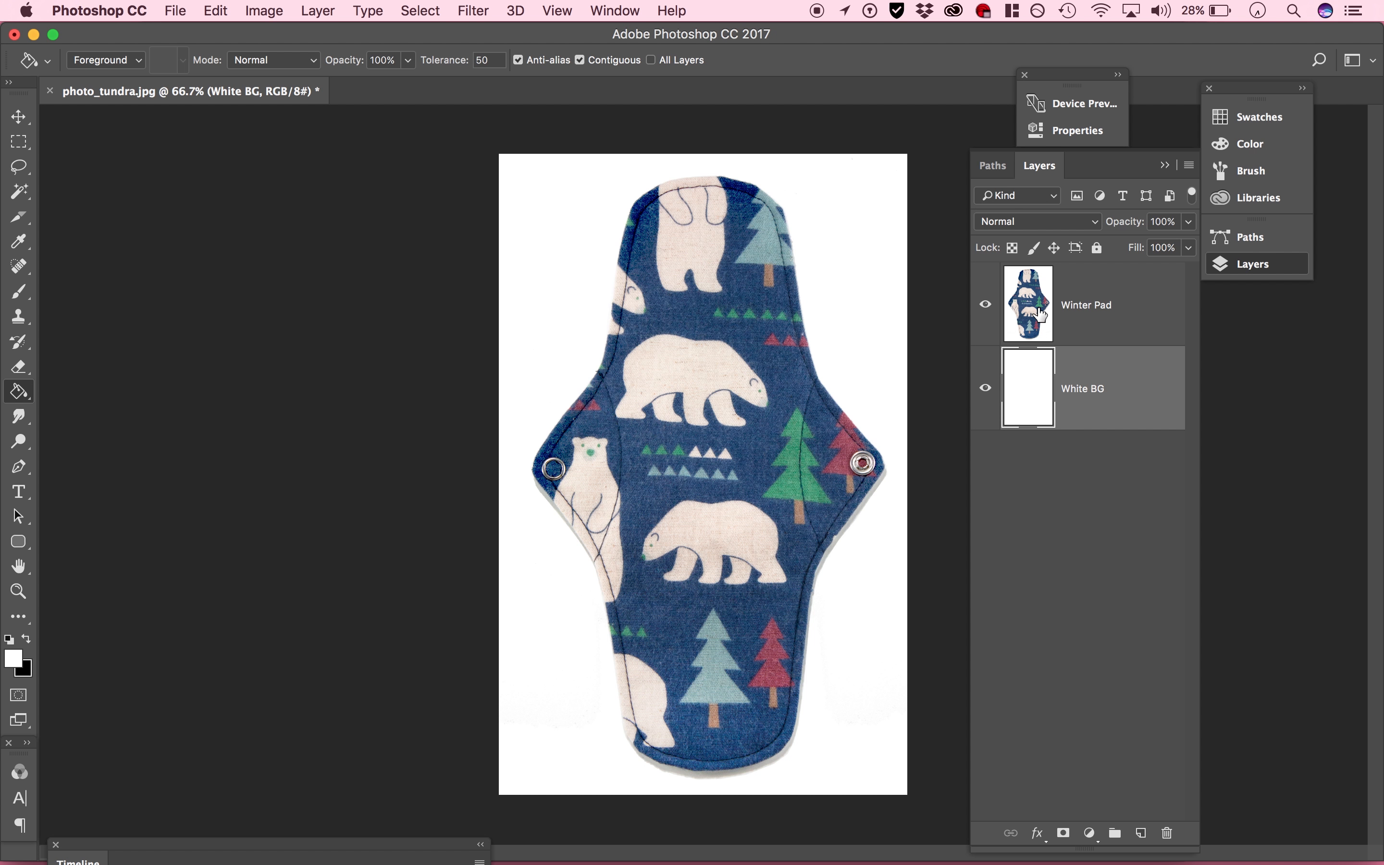
left_click(1063, 832)
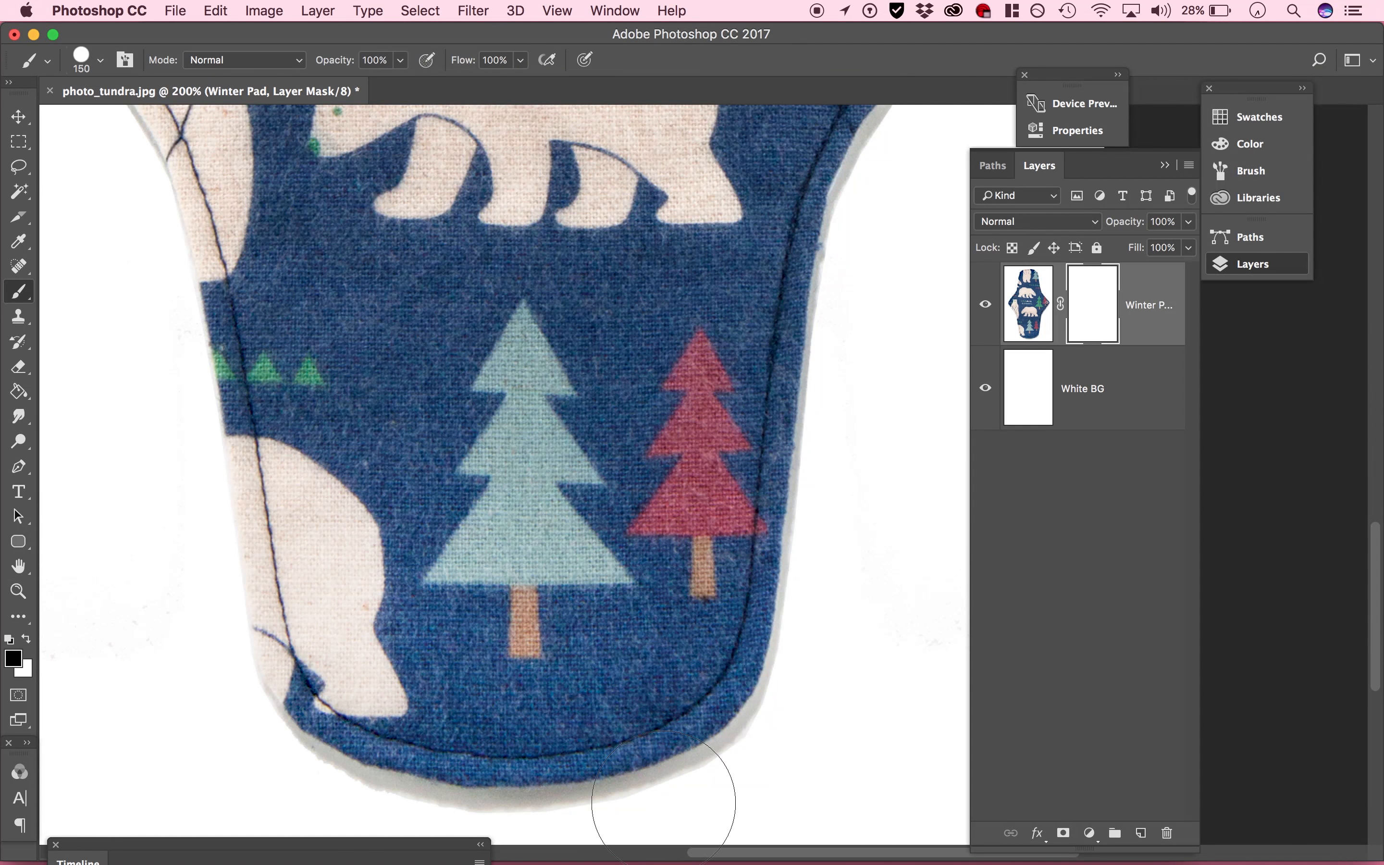
Outline the bottom shadow with the Polygonal Lasso and fill it black on the mask
left_click(18, 167)
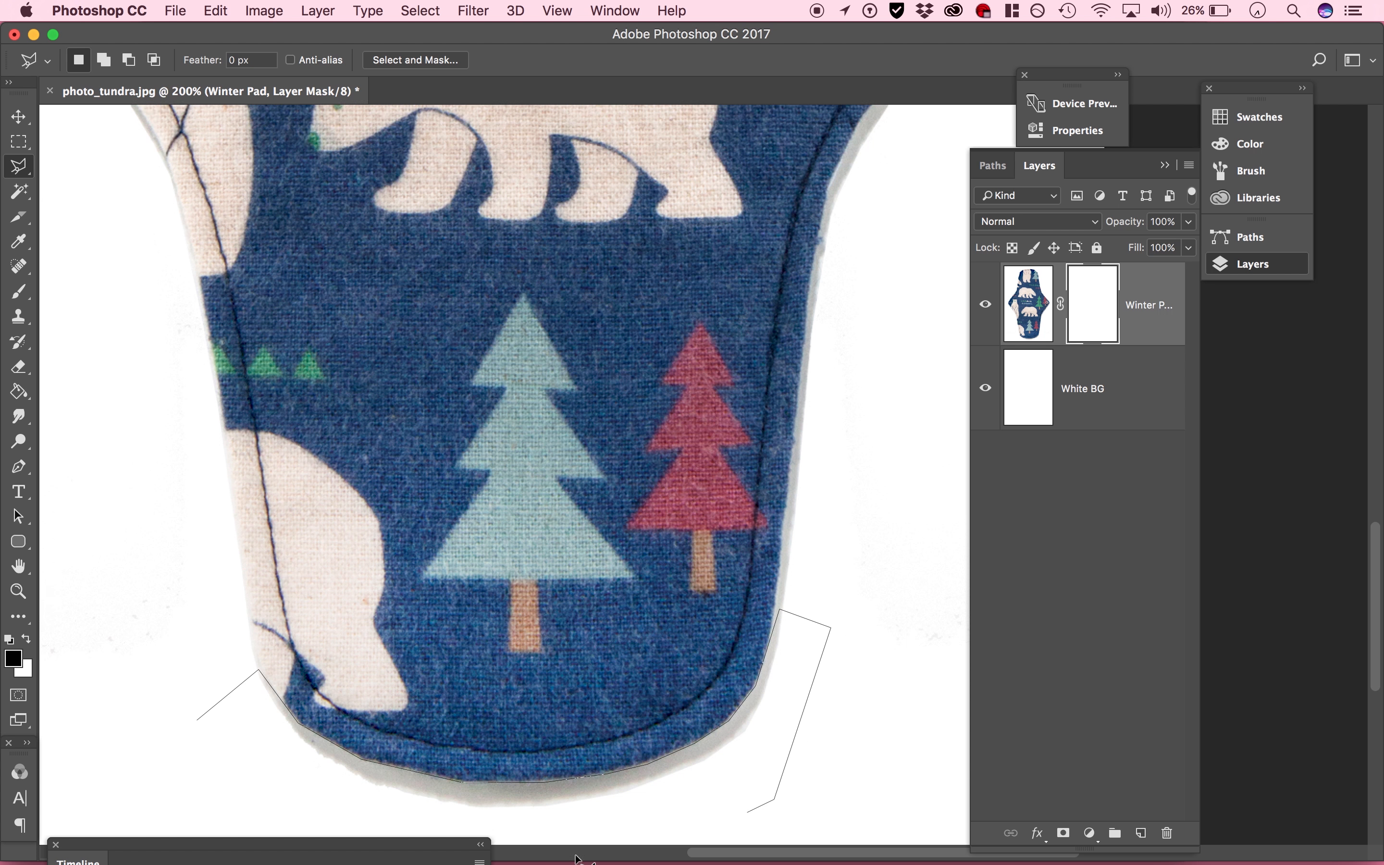
right_click(259, 704)
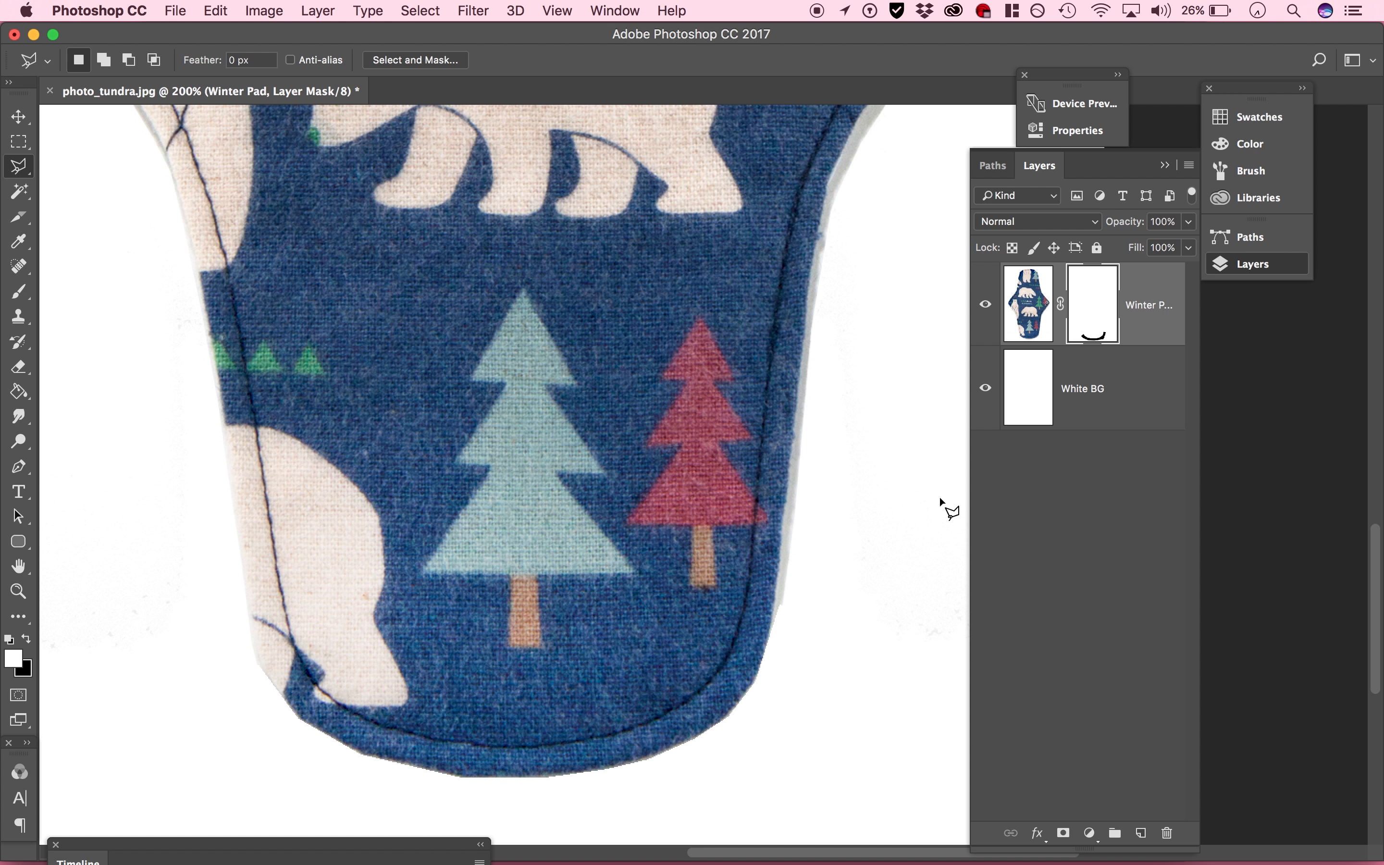
mouse_move(1056, 416)
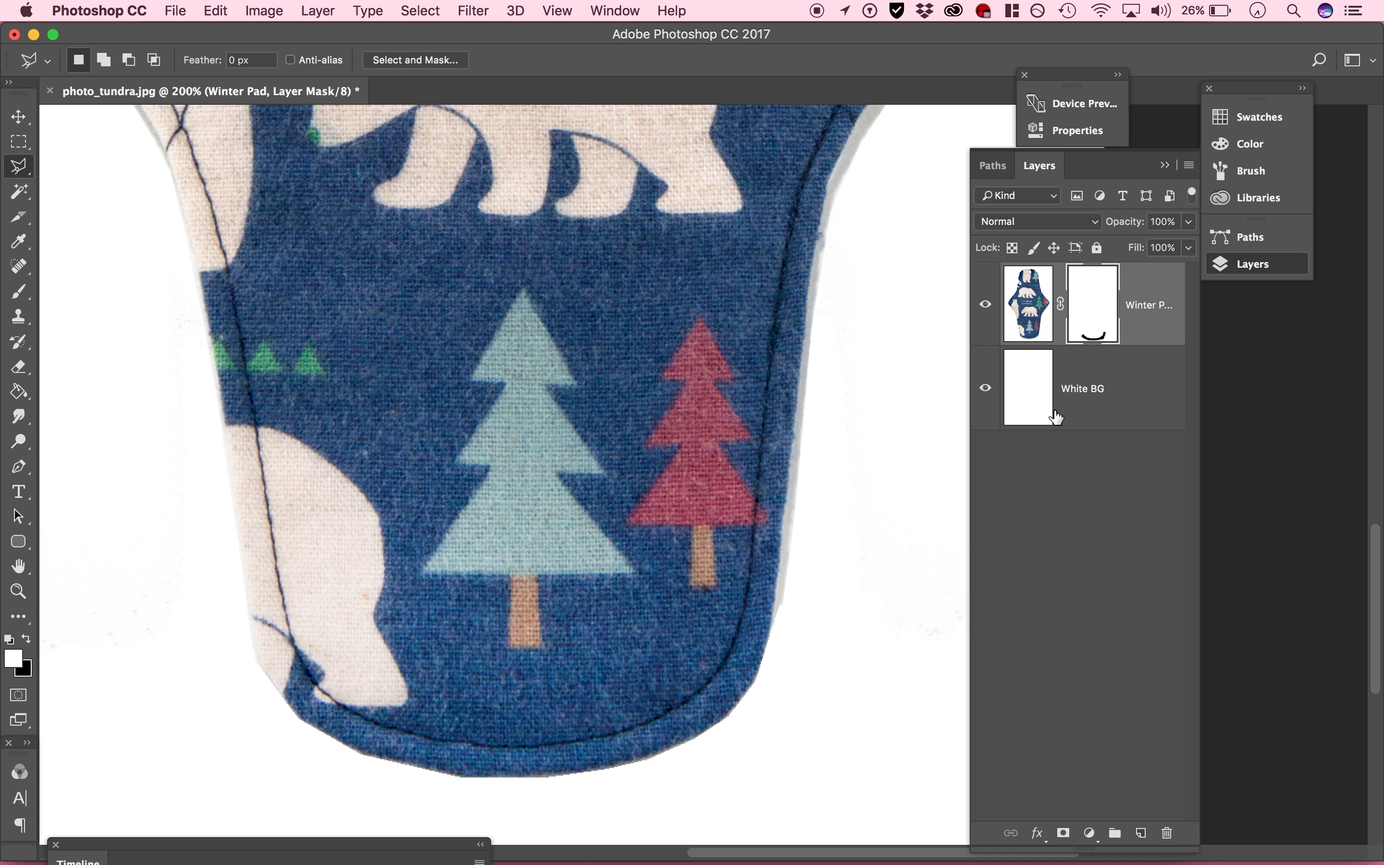
mouse_move(1063, 415)
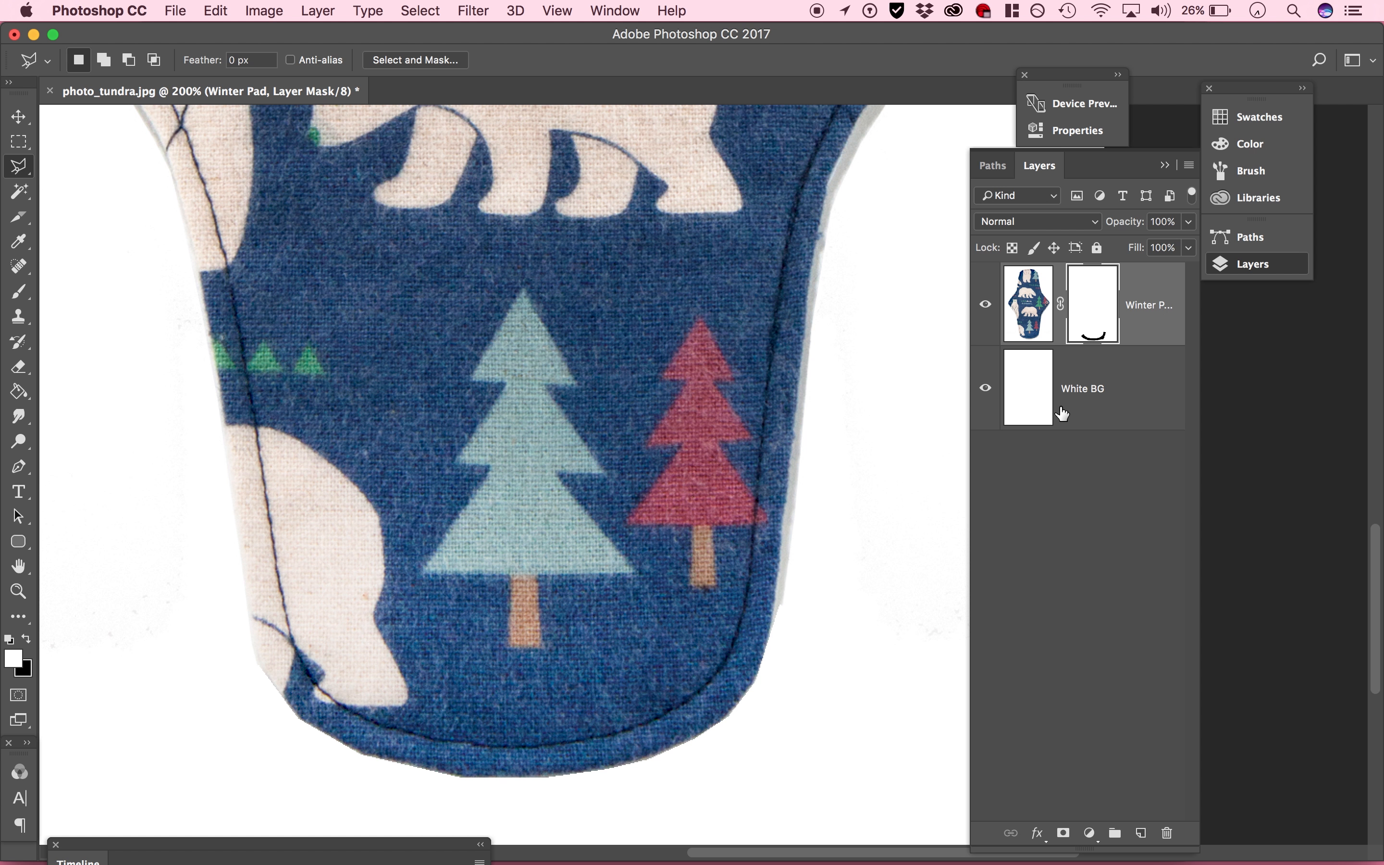
In Select and Mask, set Smooth to 22 and Feather to 1.2 px
left_click(415, 60)
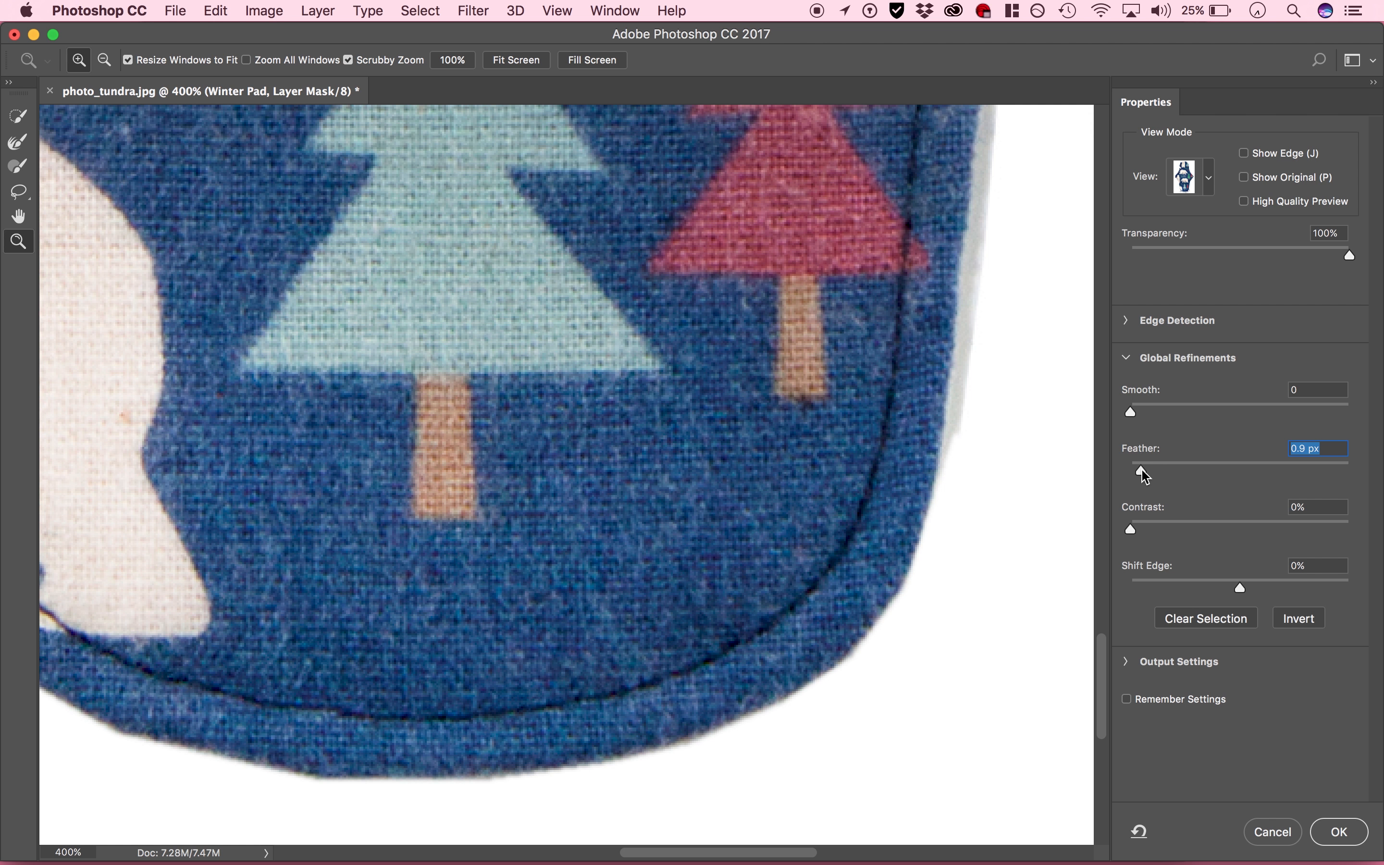
mouse_move(1133, 412)
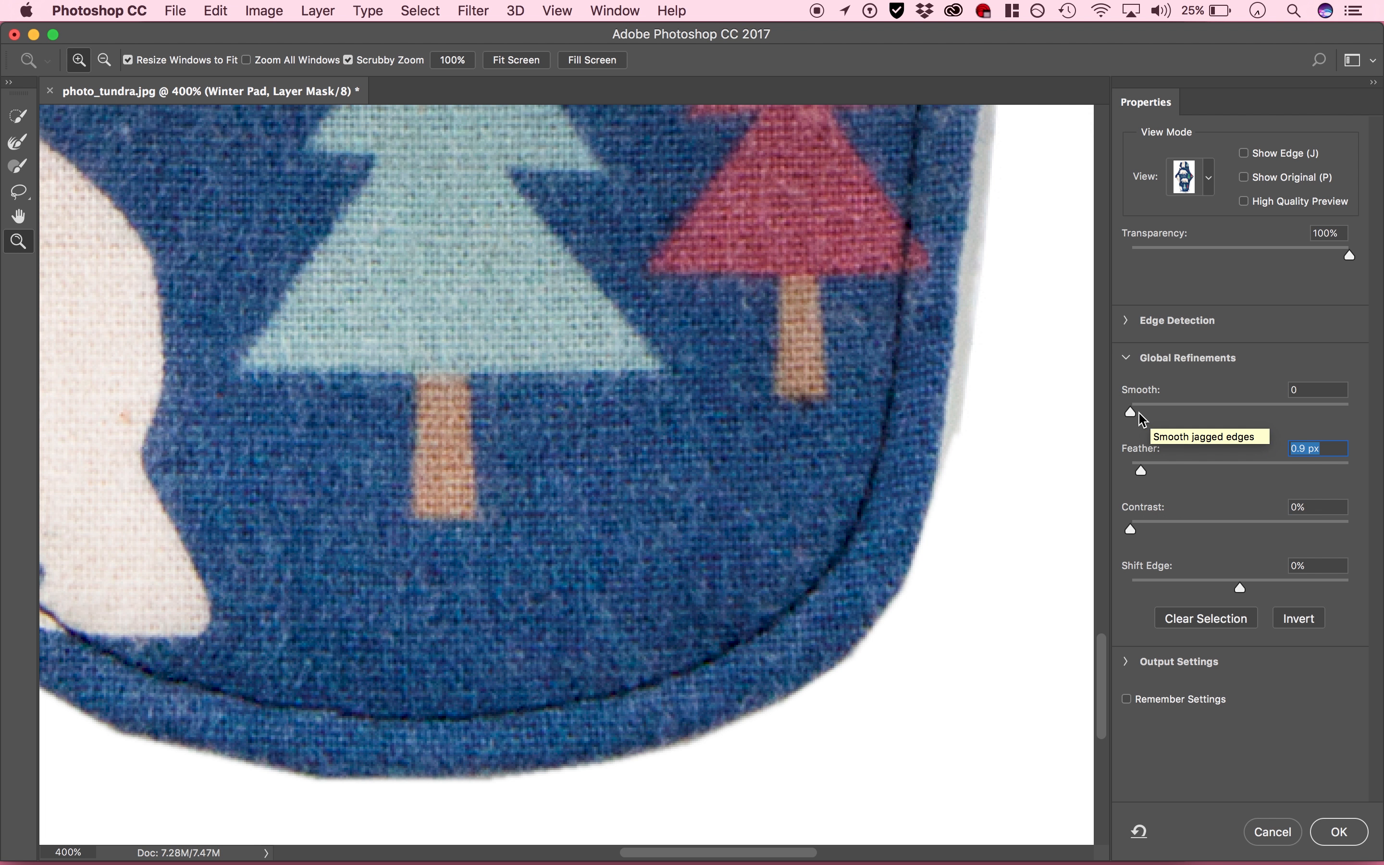
left_click_drag(1130, 412, 1180, 411)
type("1.2")
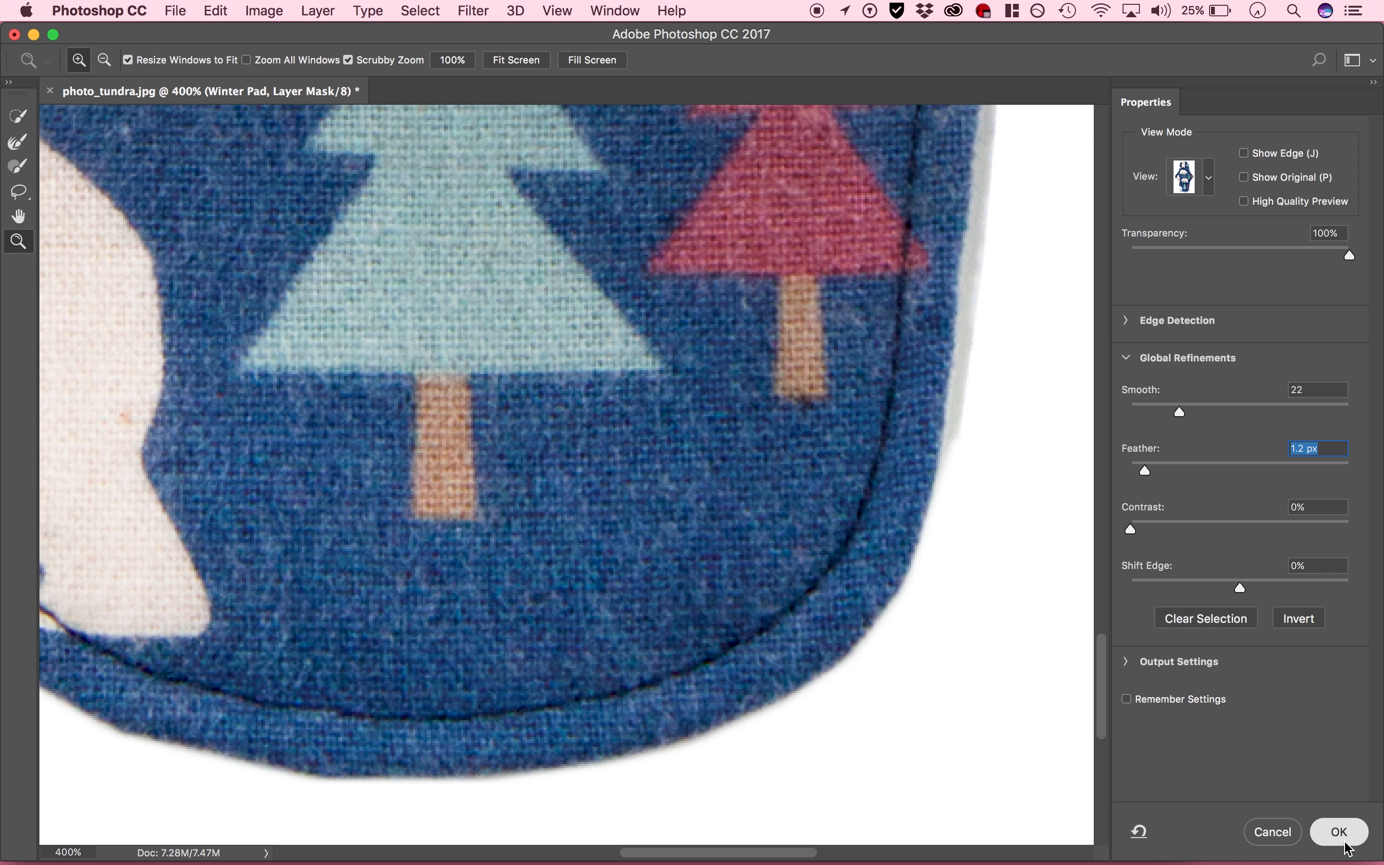
Confirm the refinement and merge the pad and white background layers
left_click(1338, 831)
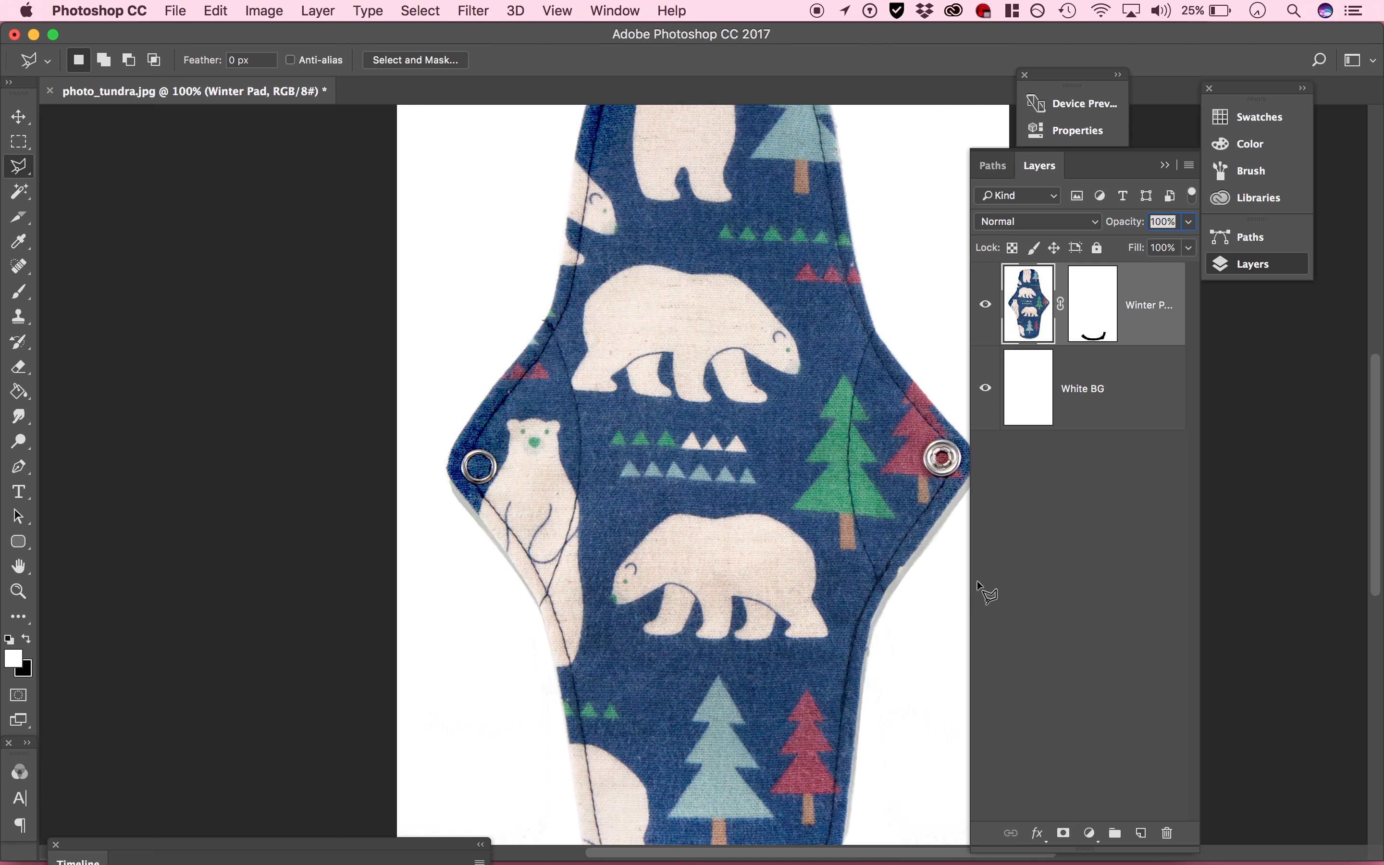
mouse_move(874, 701)
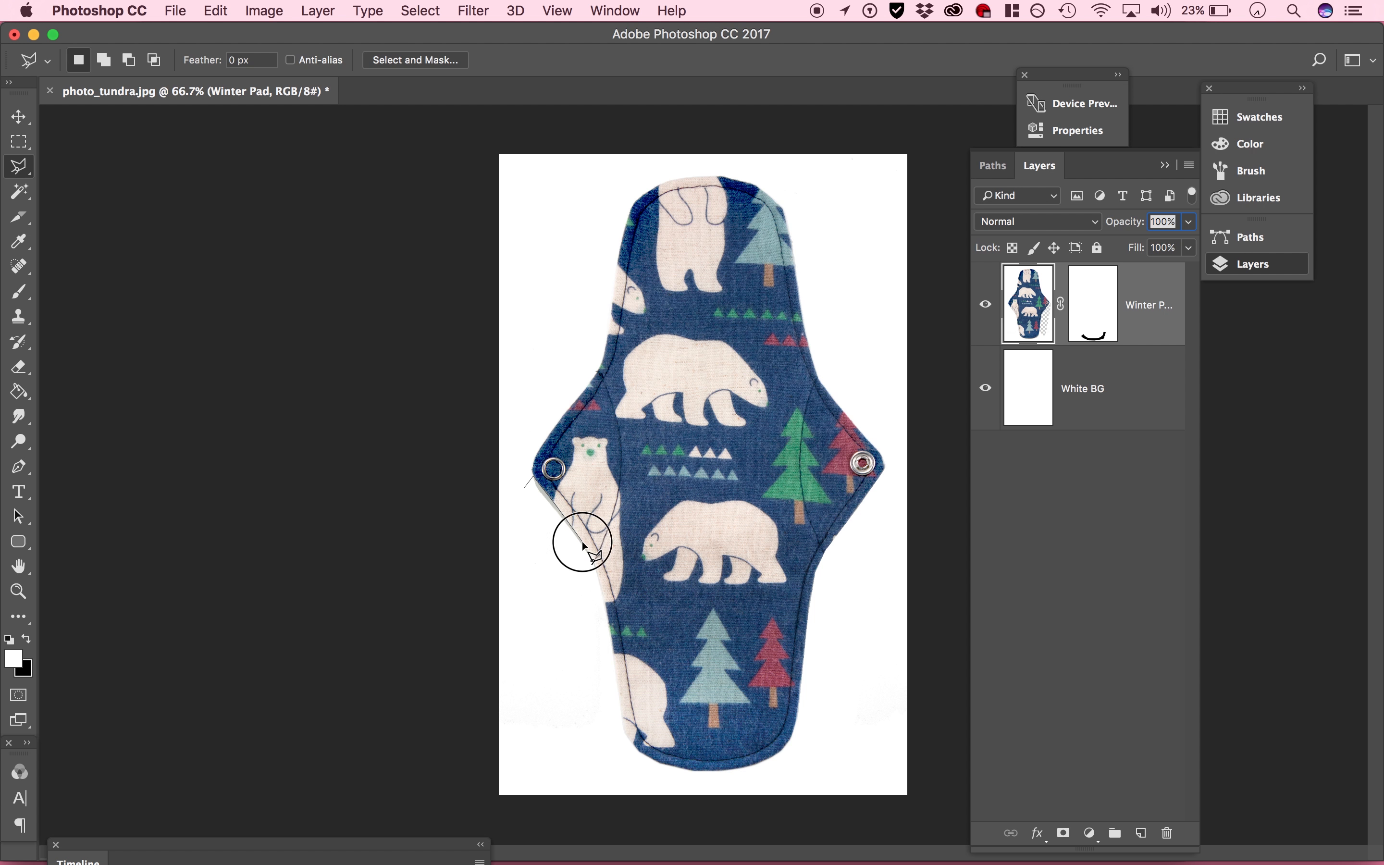
mouse_move(1059, 512)
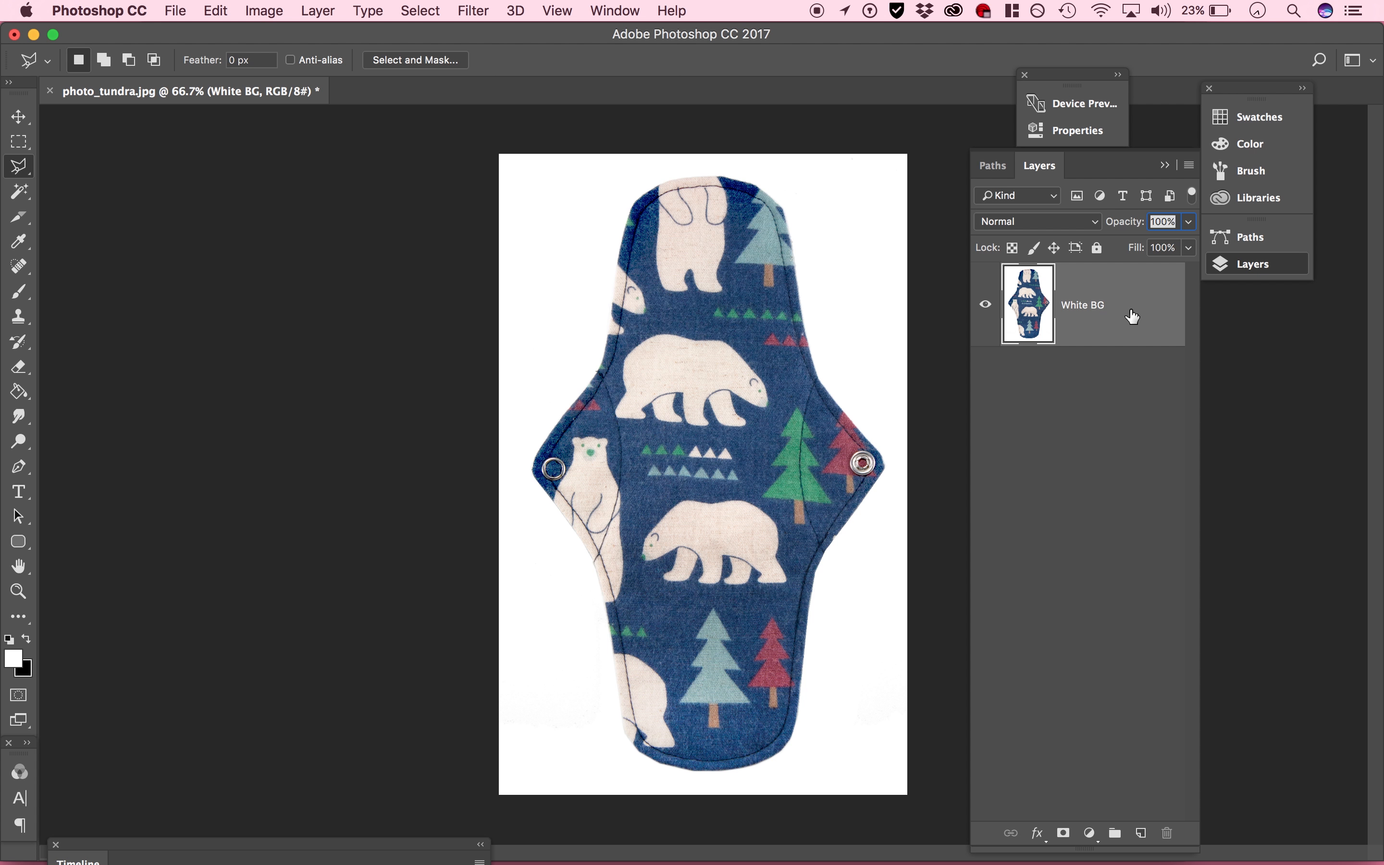
Rename the merged layer Pad and duplicate it as Pad Sharpened
double_click(1082, 305)
type("Pad")
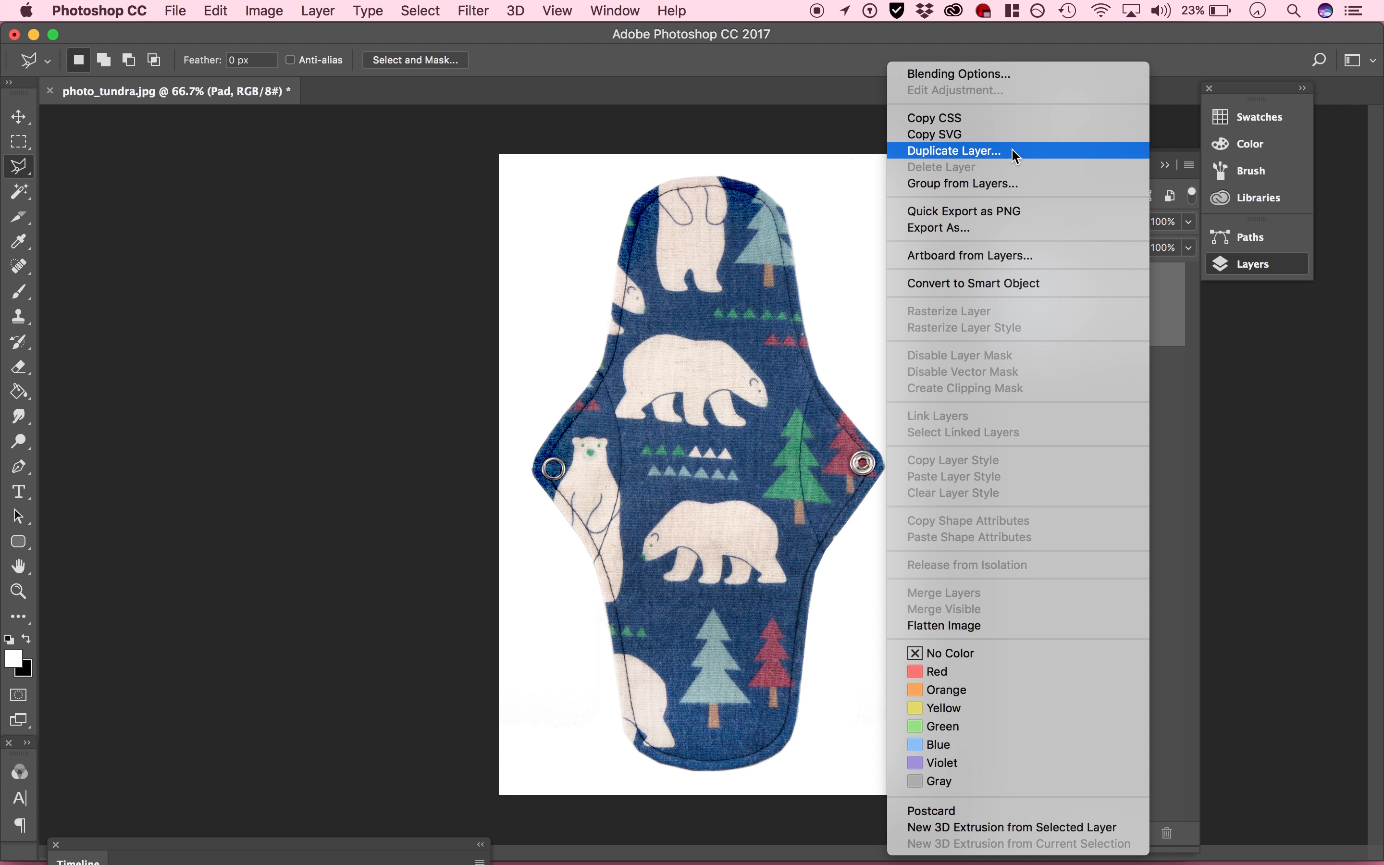
left_click(953, 151)
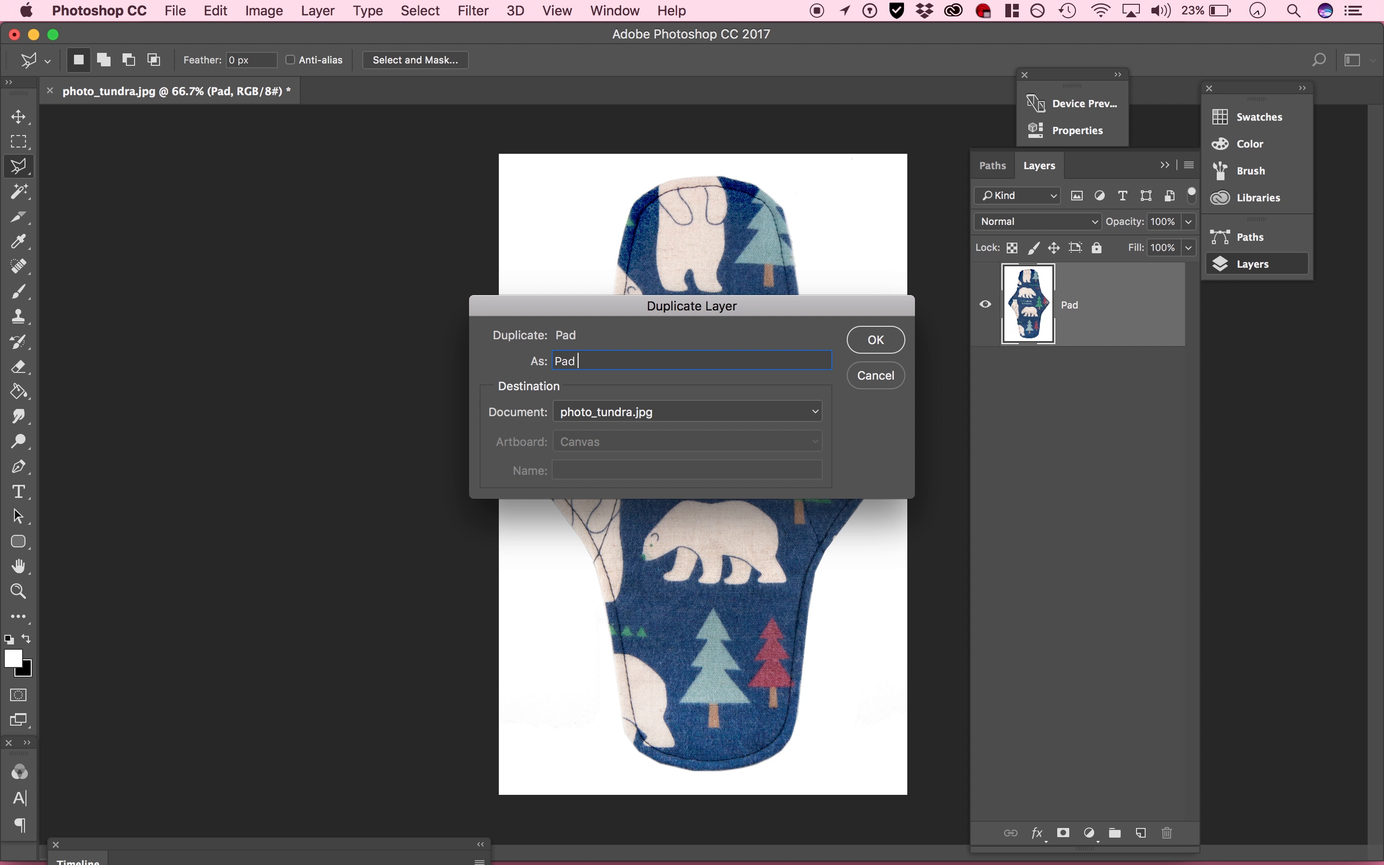
type("Sharpened")
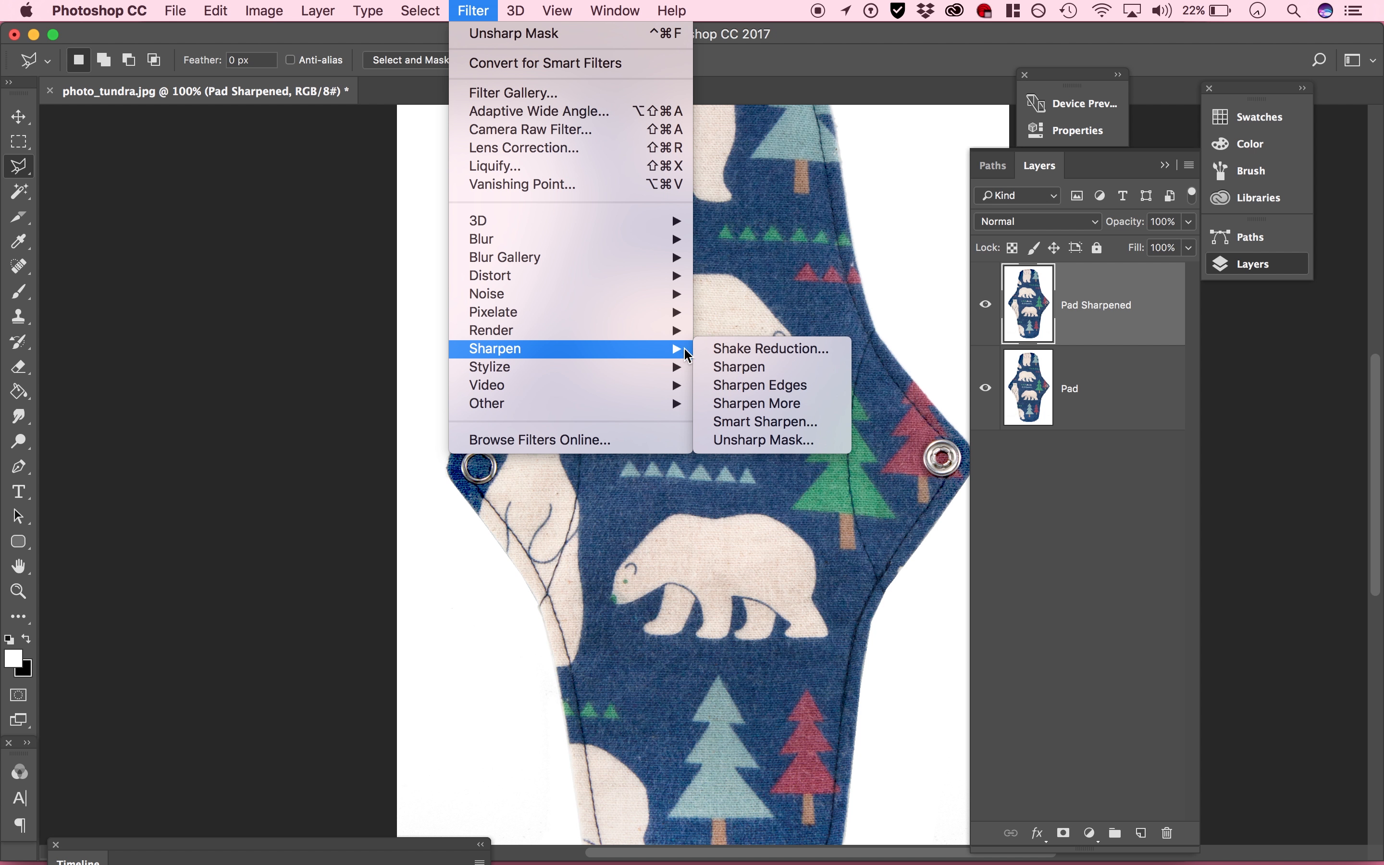
Apply Unsharp Mask at 27% amount, 45.8 px radius, threshold 0, comparing with Preview
left_click(762, 439)
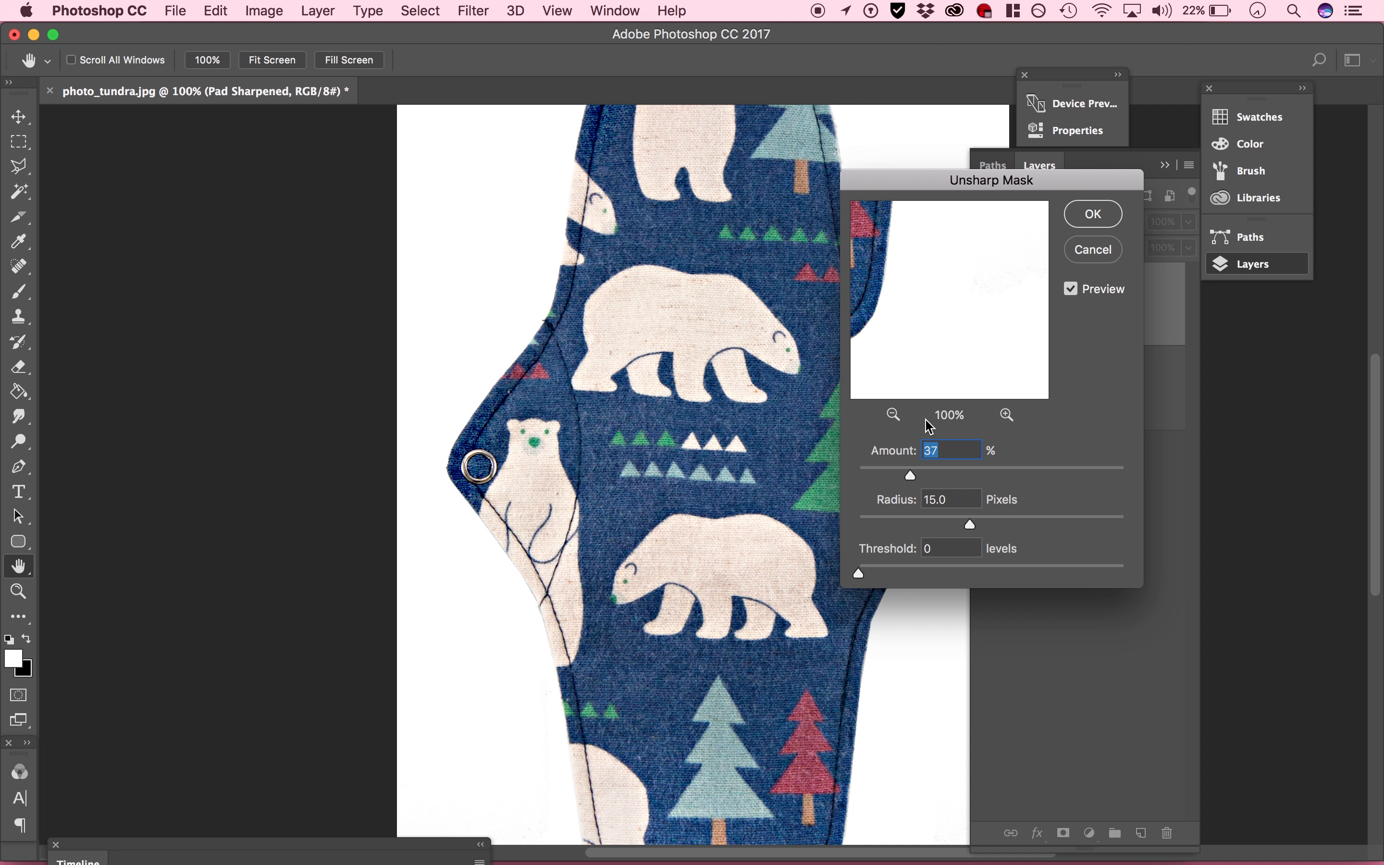
left_click(1072, 289)
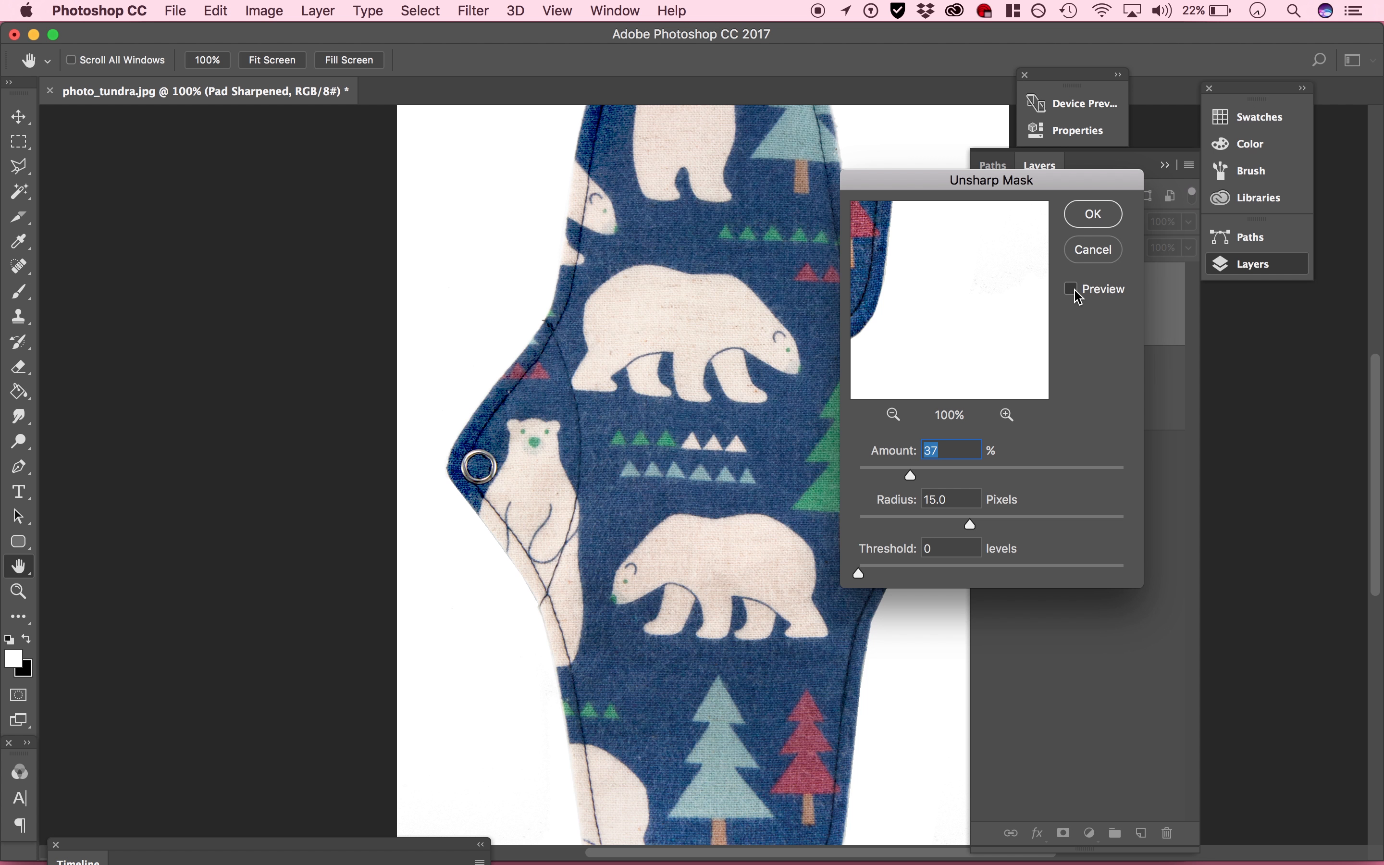
left_click(1071, 288)
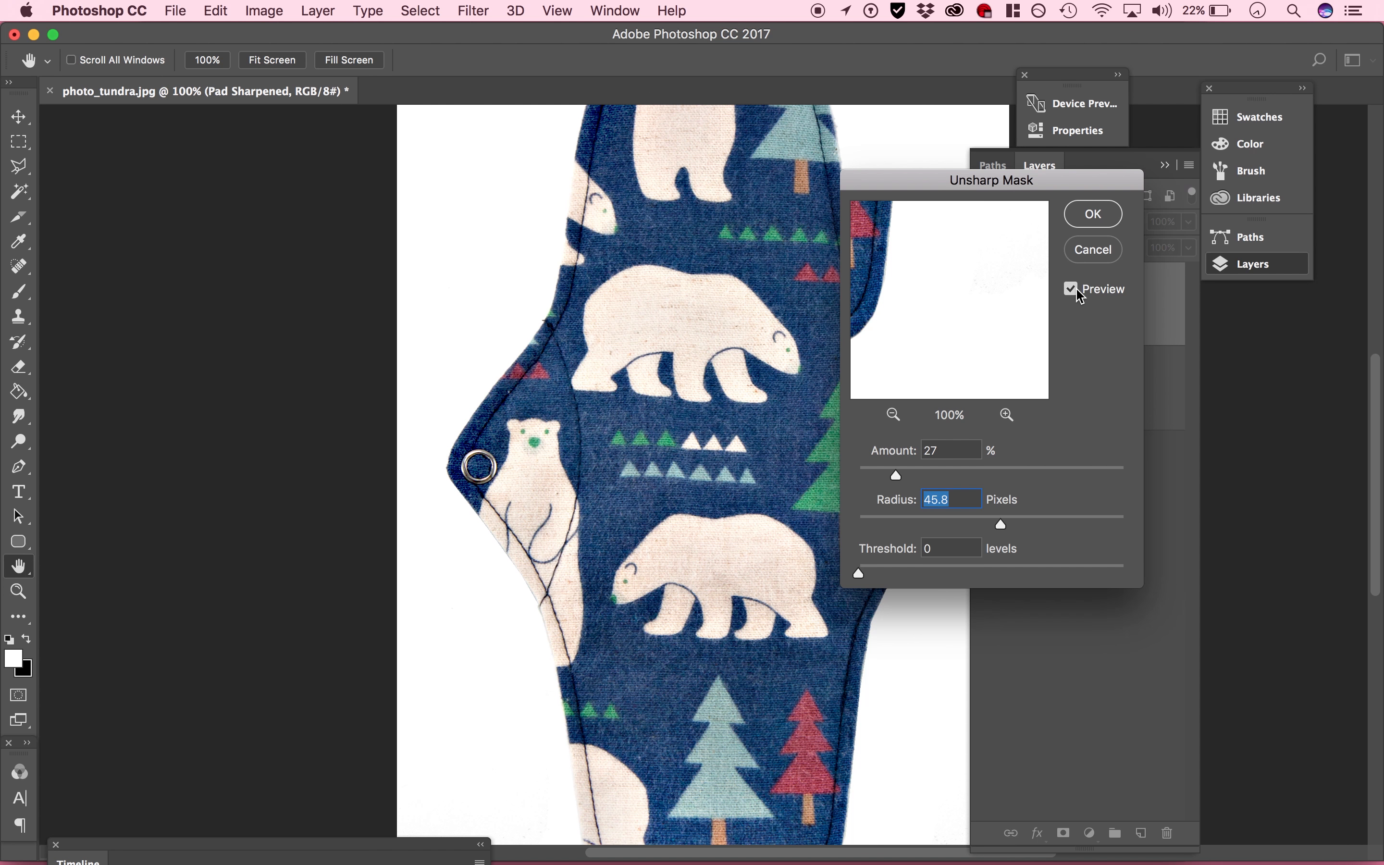
mouse_move(1101, 227)
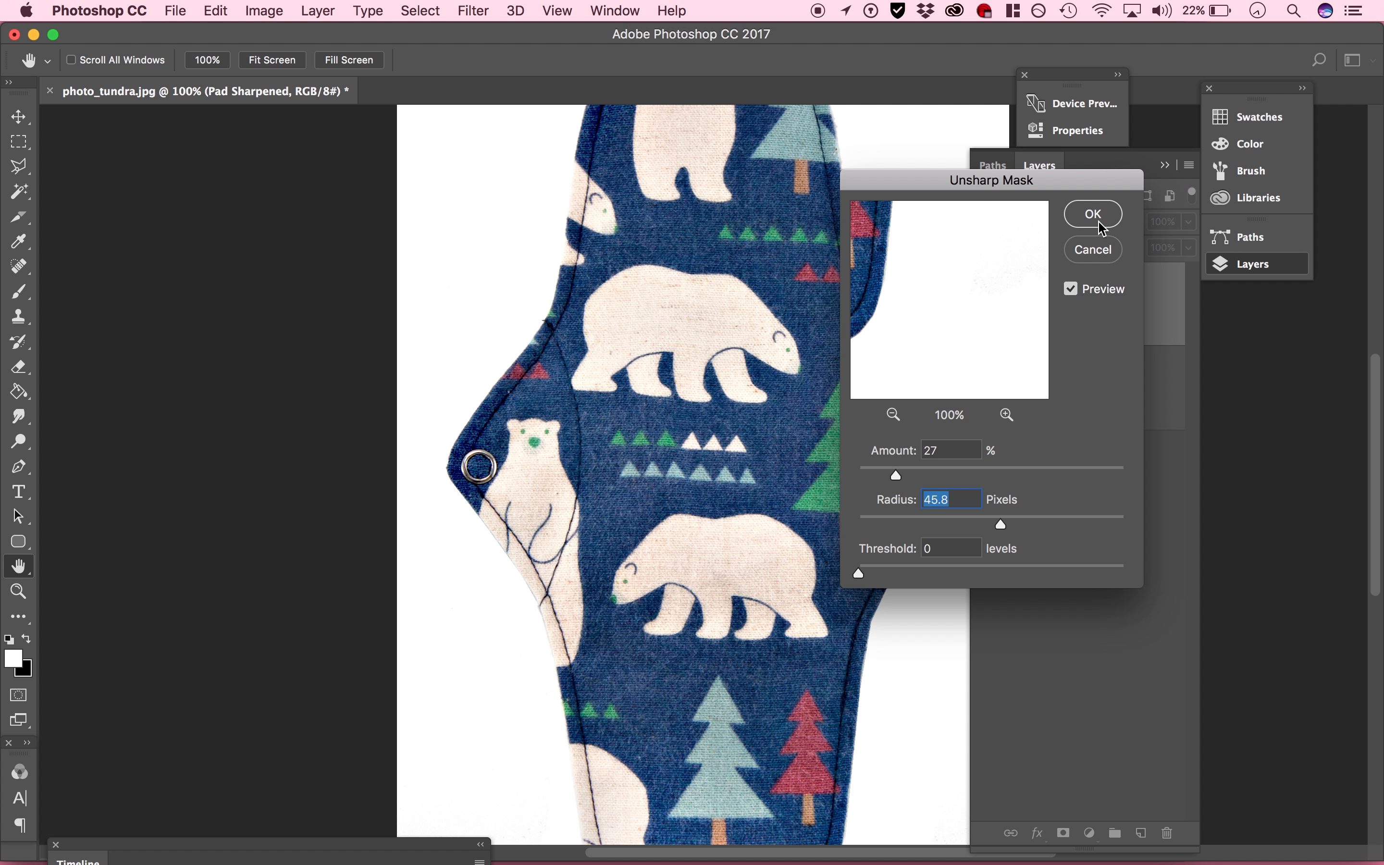
left_click(1092, 213)
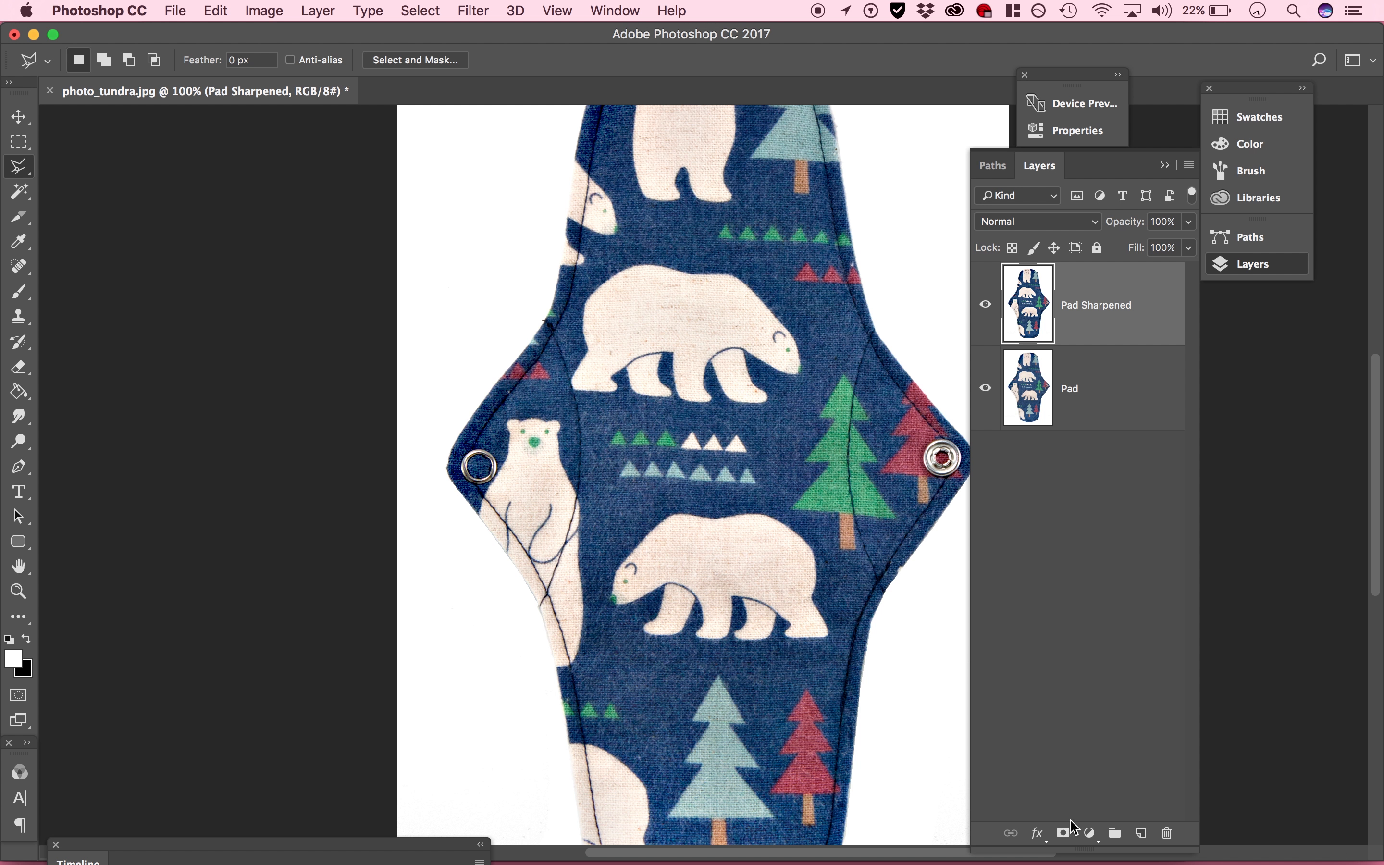
Mask Pad Sharpened and paint black over both metal snaps
left_click(1063, 833)
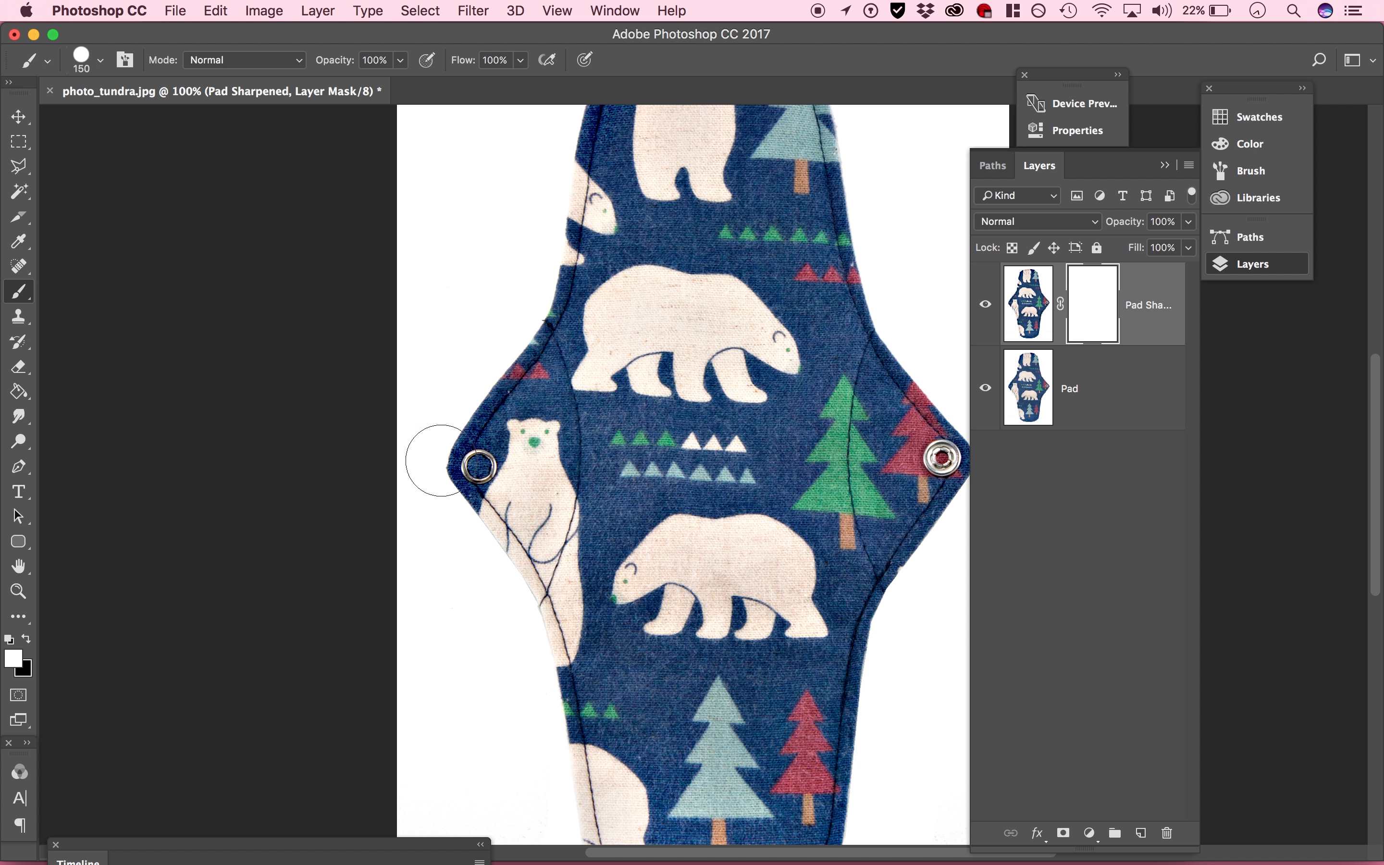
mouse_move(22, 305)
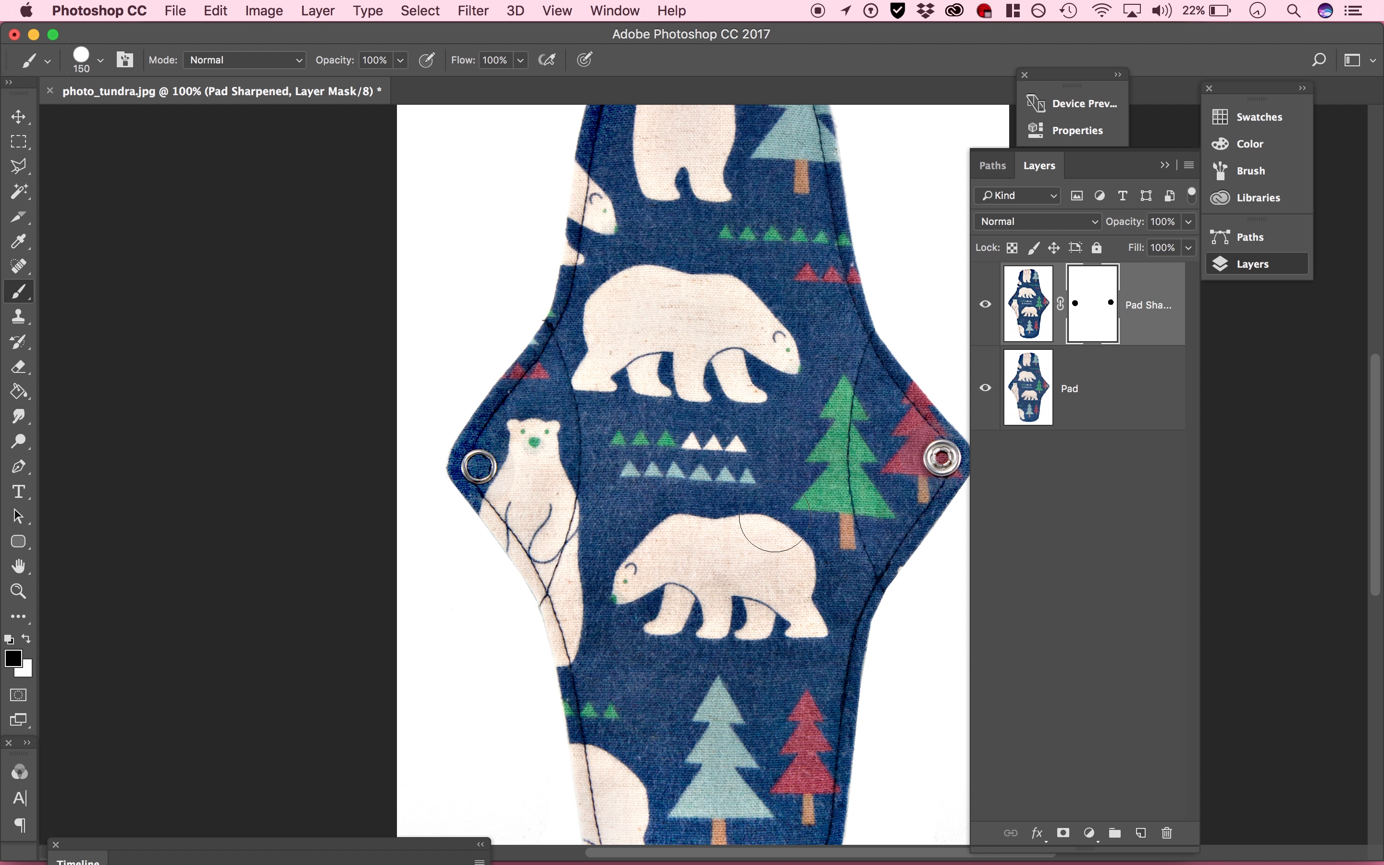
mouse_move(773, 636)
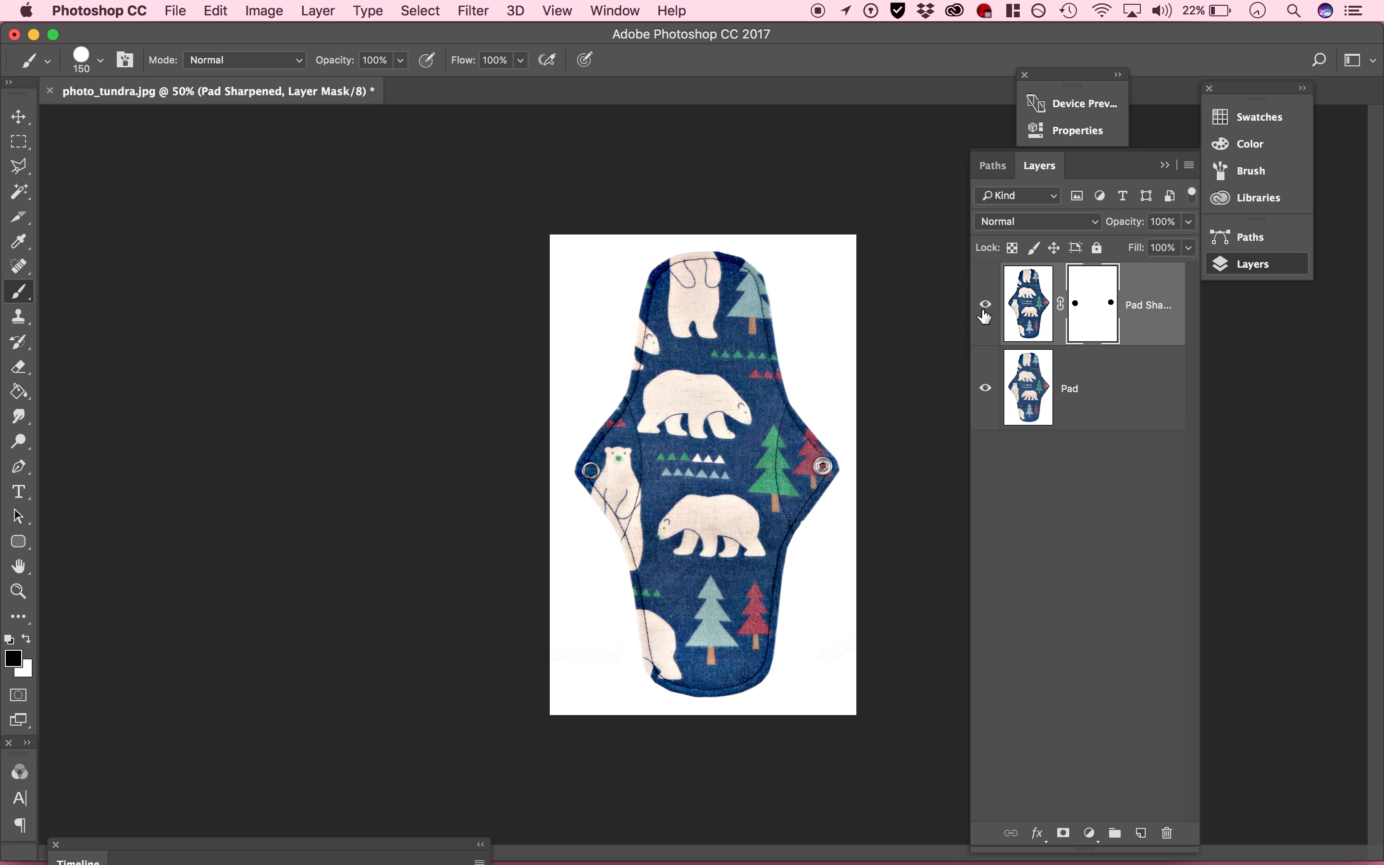
Add a Levels layer with midtones 1.09 and a Vibrance layer at +4
left_click(1089, 832)
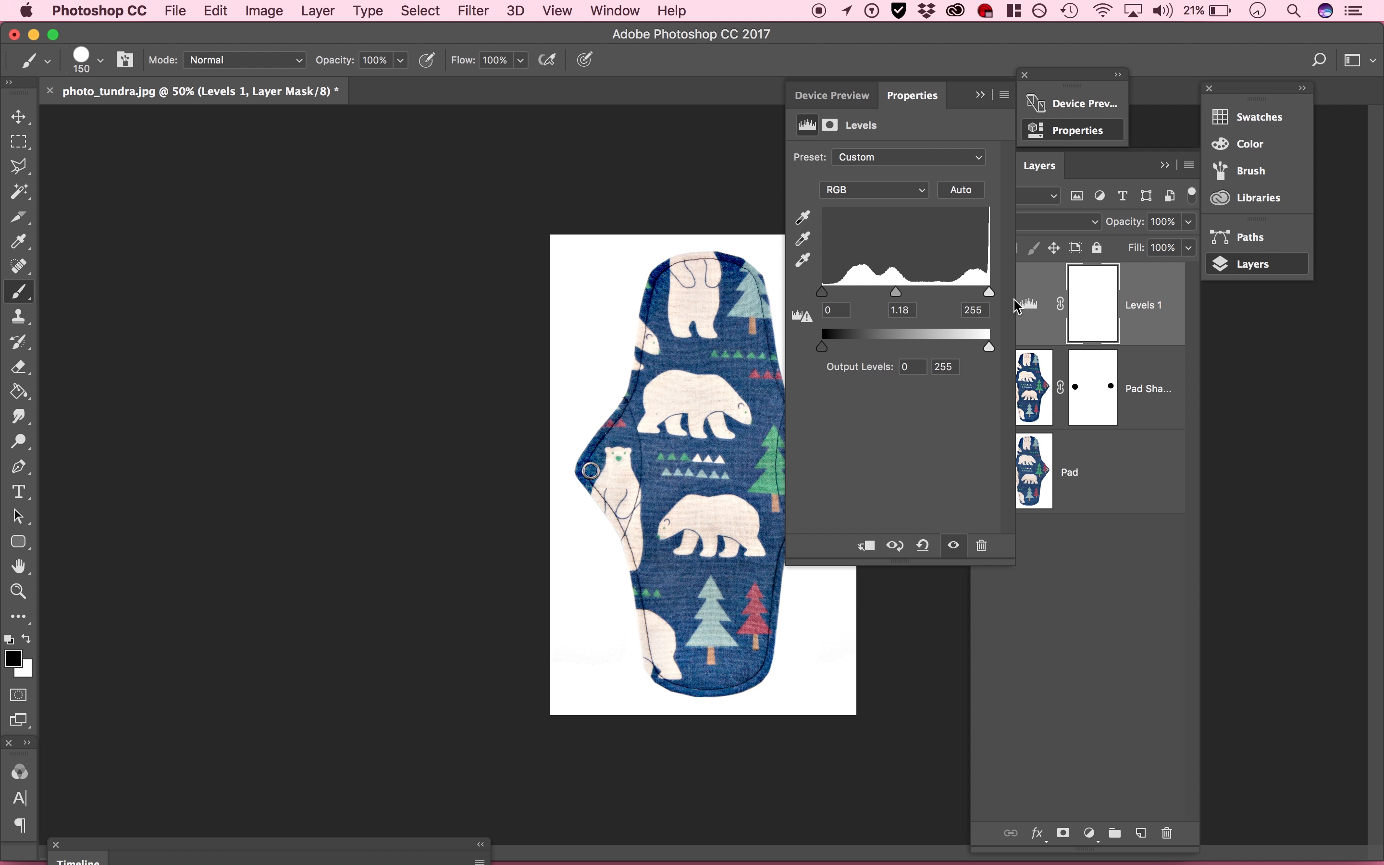
left_click_drag(896, 292, 902, 291)
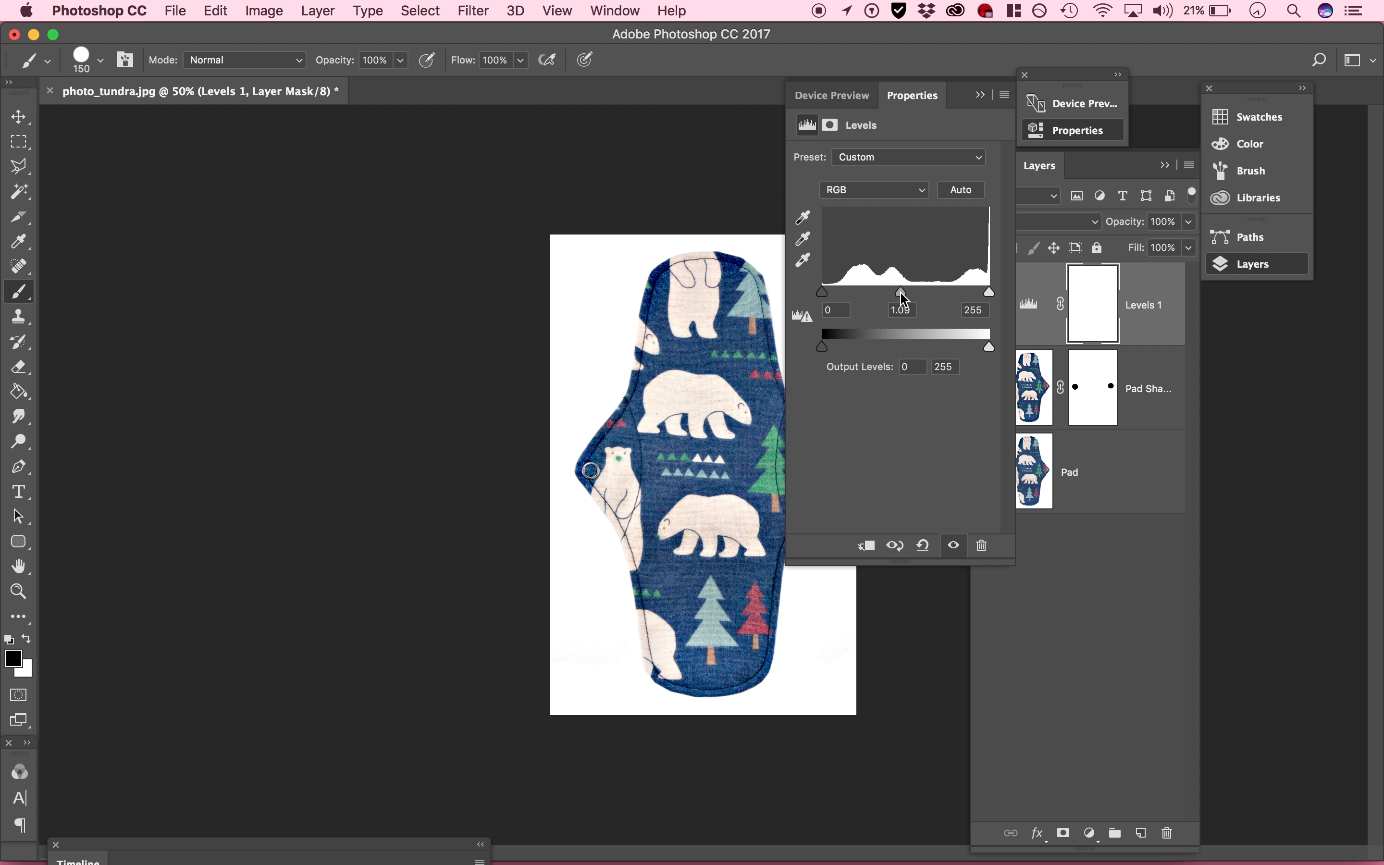
left_click(1089, 832)
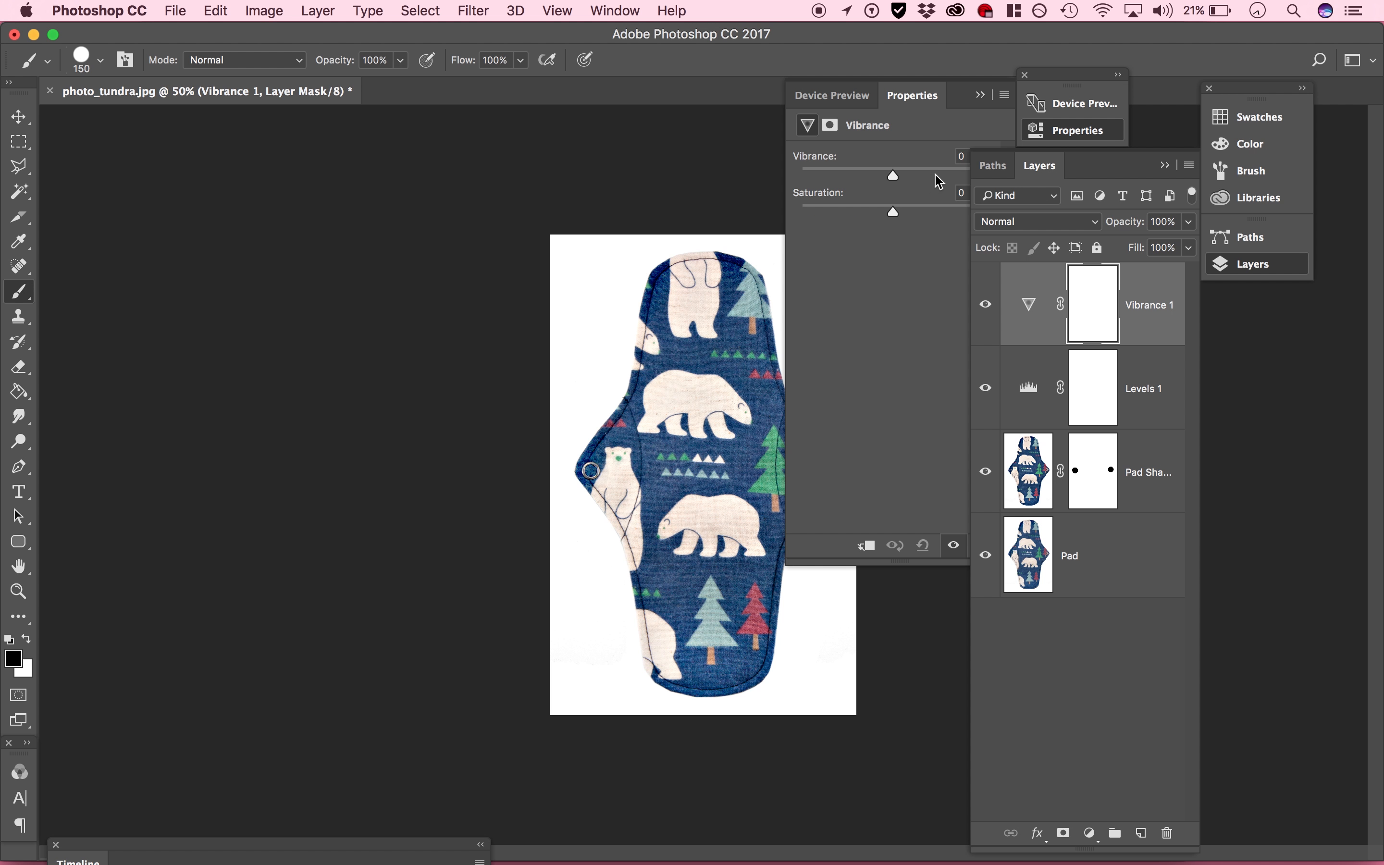
left_click_drag(892, 176, 901, 176)
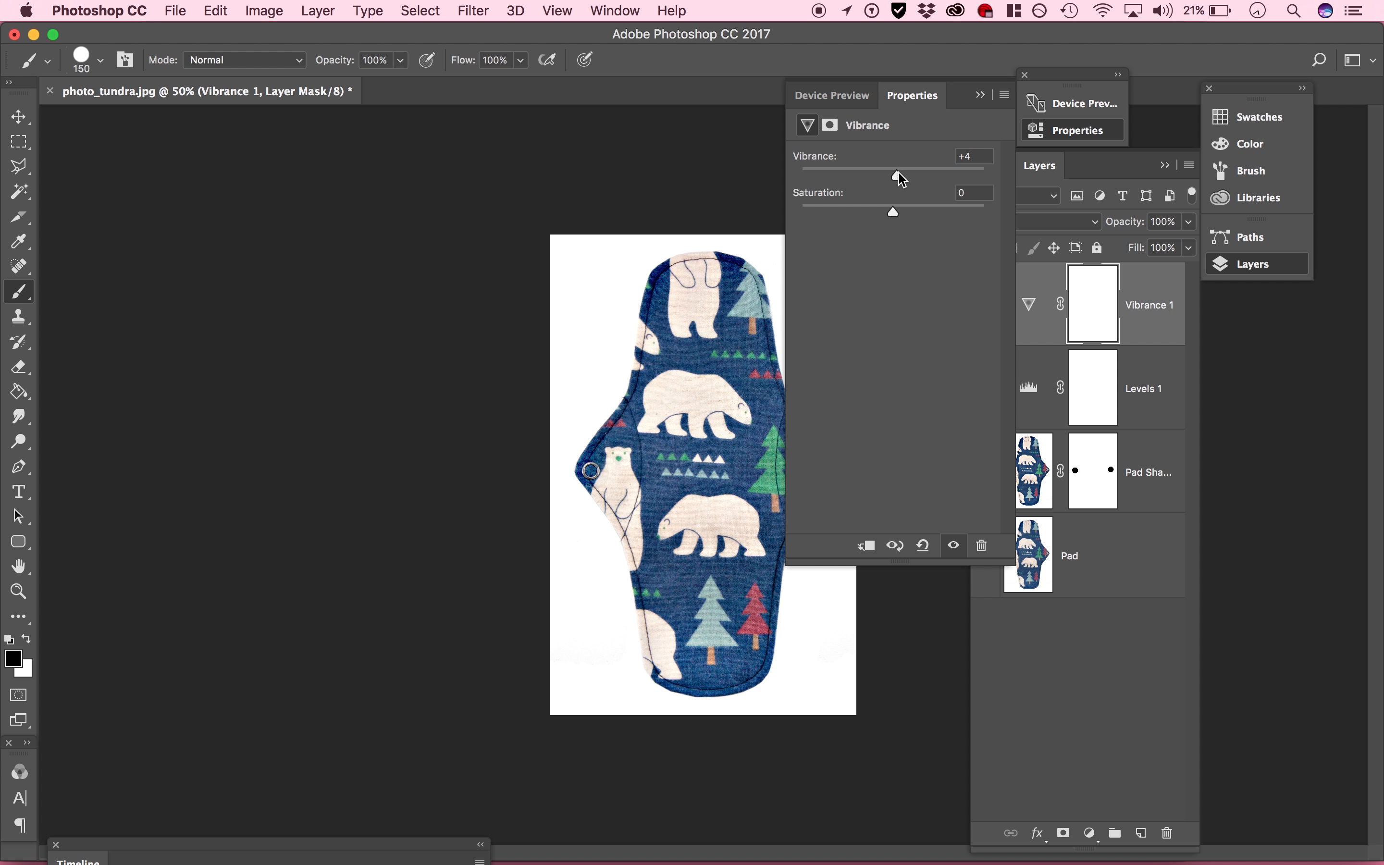
left_click_drag(896, 176, 971, 176)
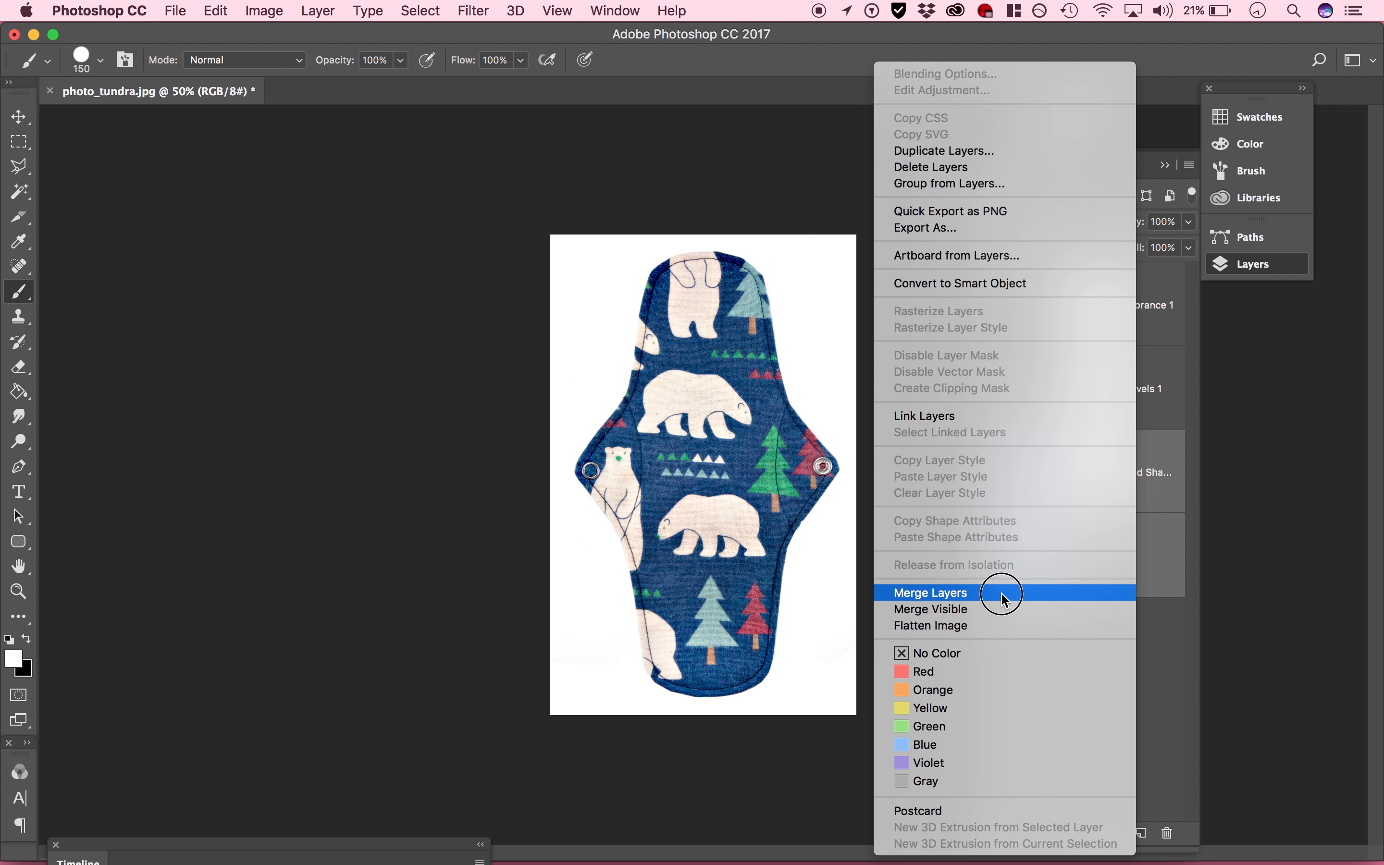
Merge the pad layers into Pad Sharpened and start Replace Color on it
left_click(929, 592)
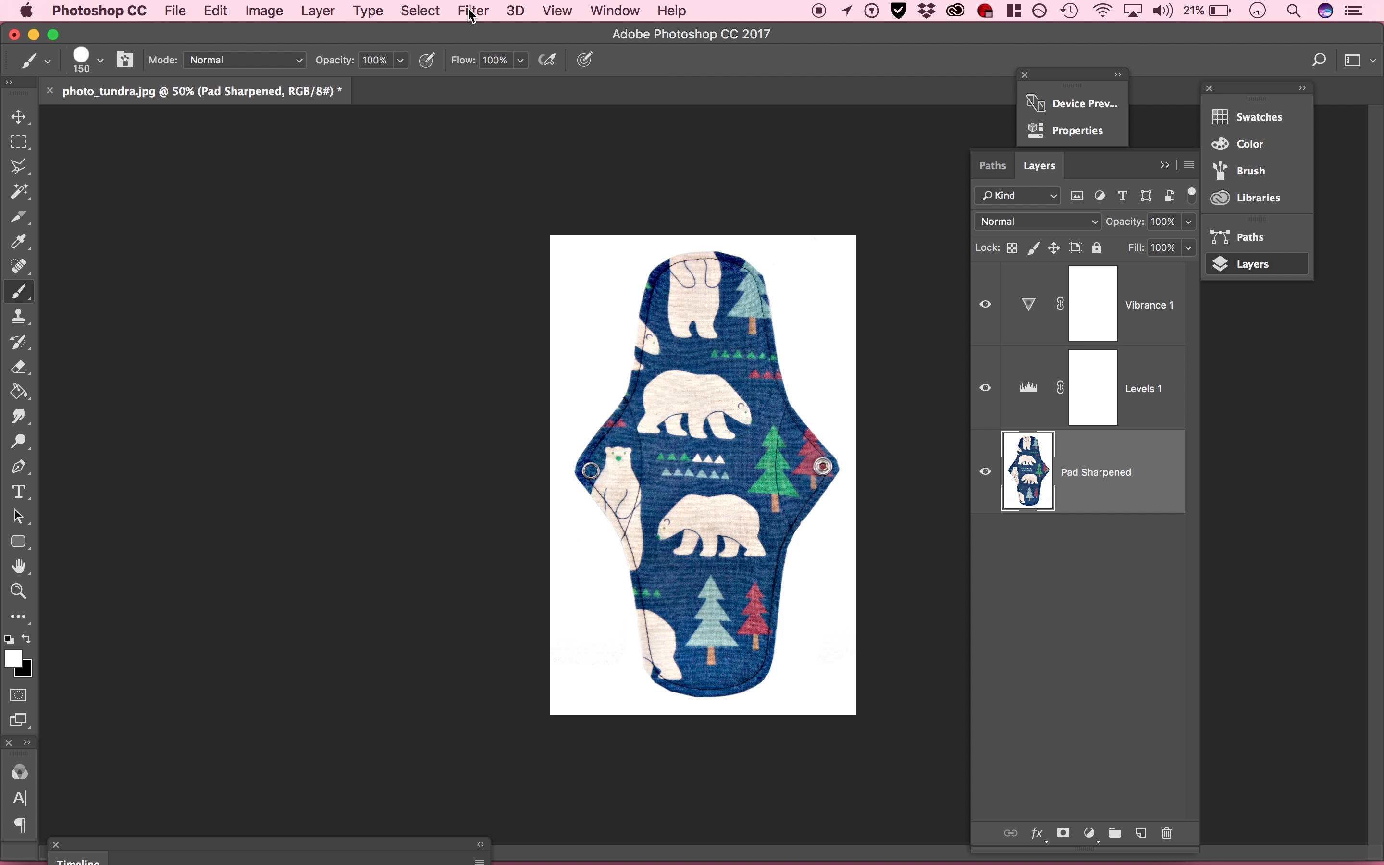
left_click(263, 10)
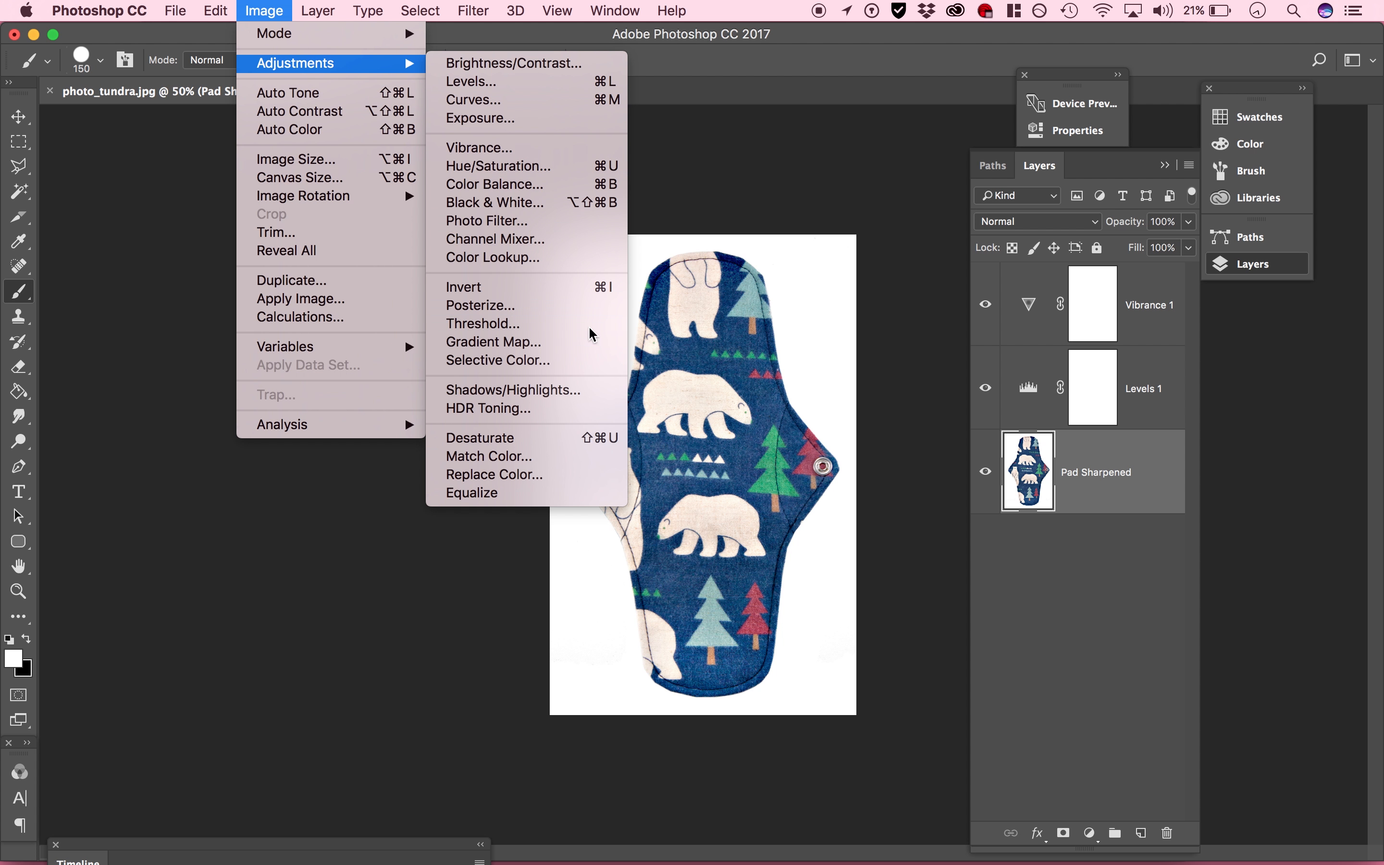
mouse_move(569, 474)
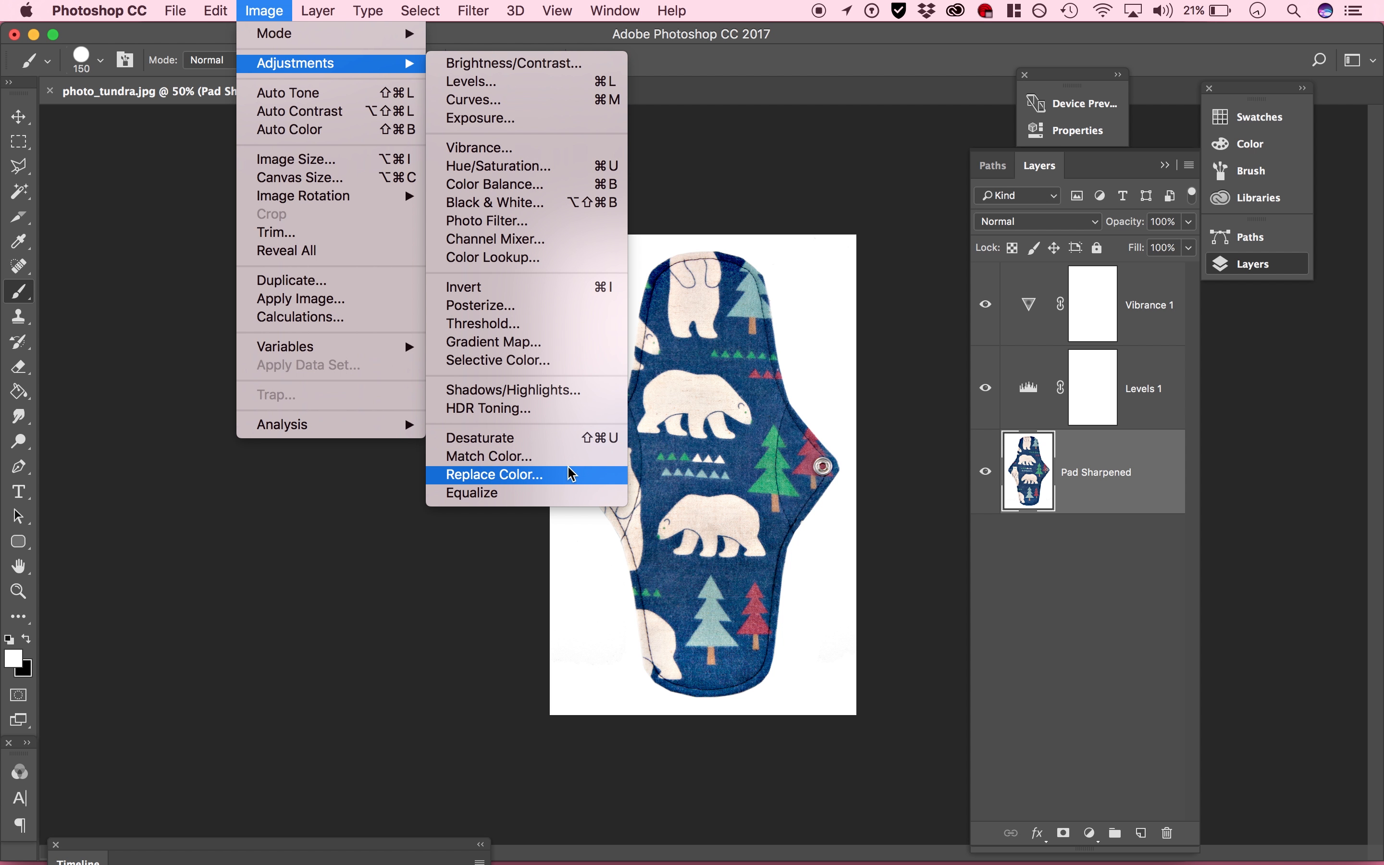
left_click(493, 475)
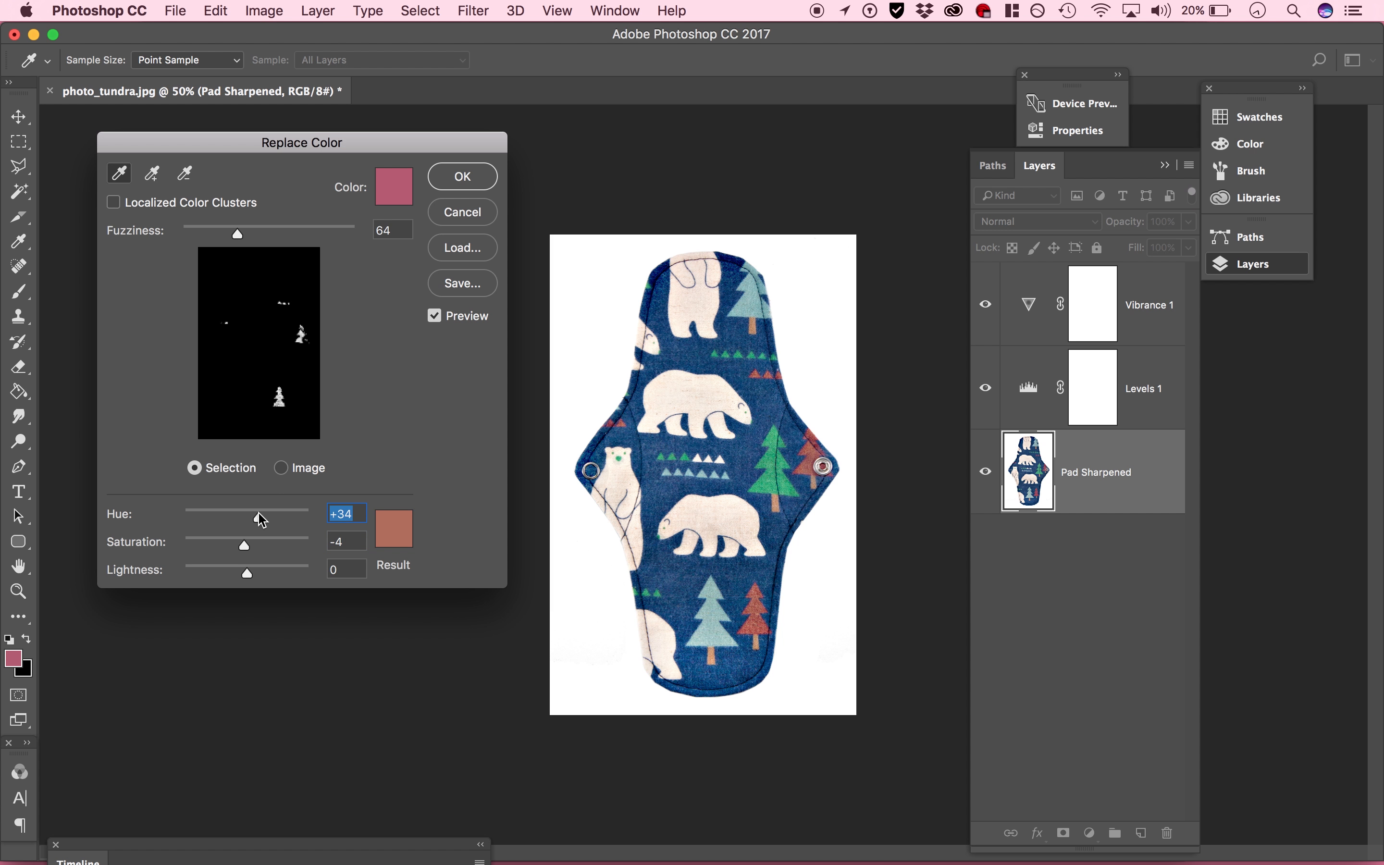
Trial hue shifts on the red trees and the blue fabric, then dismiss Replace Color
left_click_drag(258, 517, 232, 517)
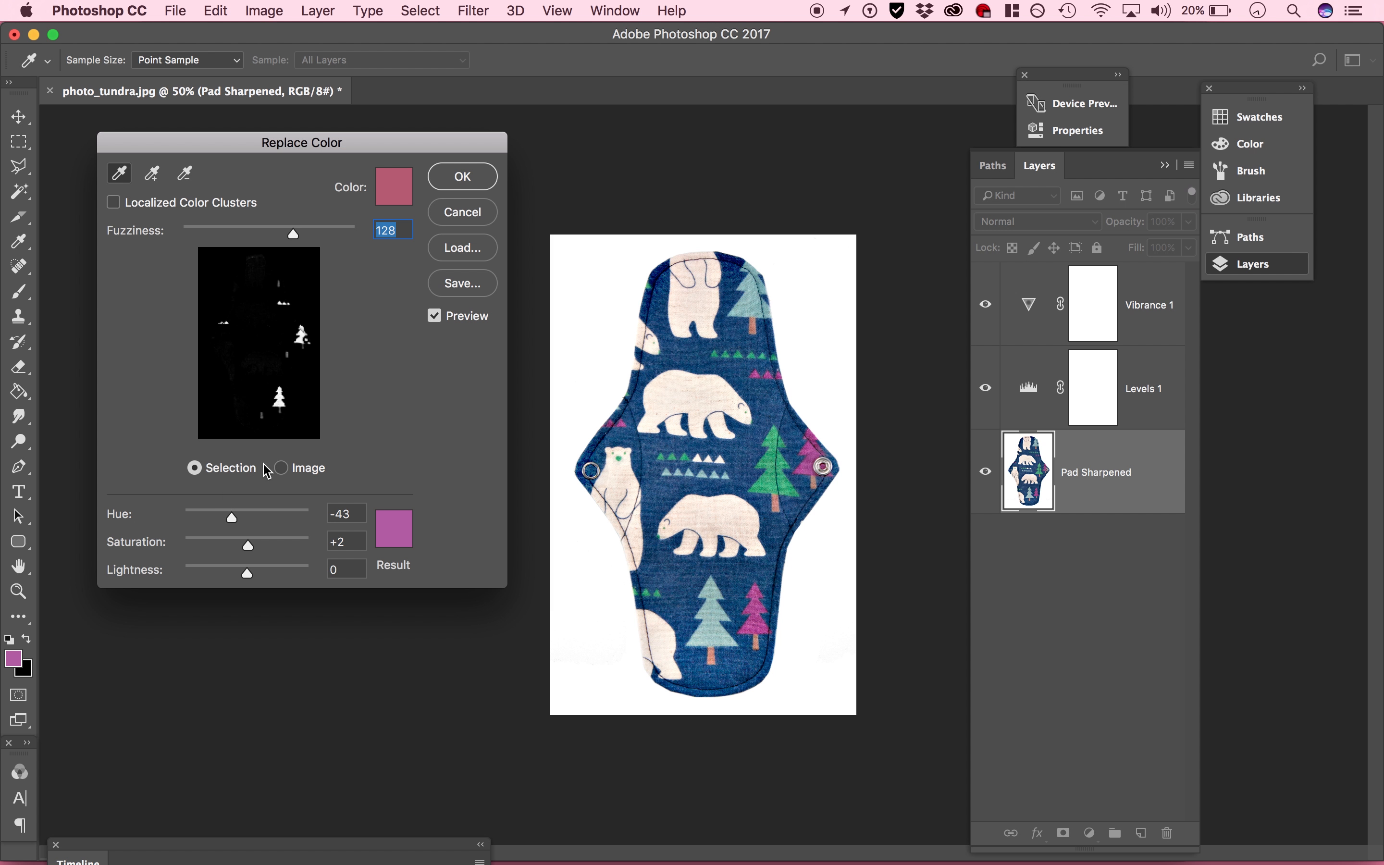
left_click_drag(232, 517, 223, 517)
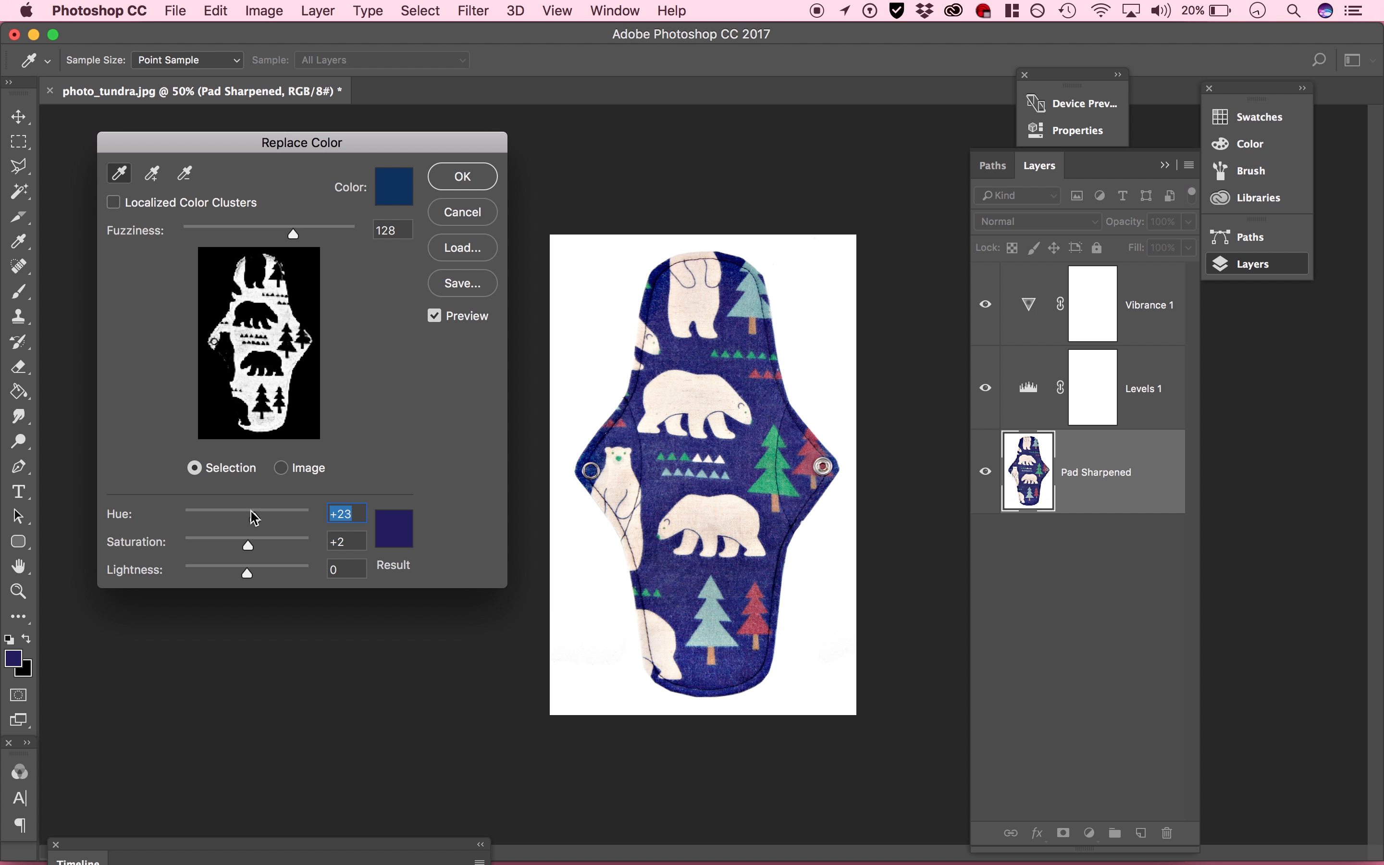
mouse_move(437, 296)
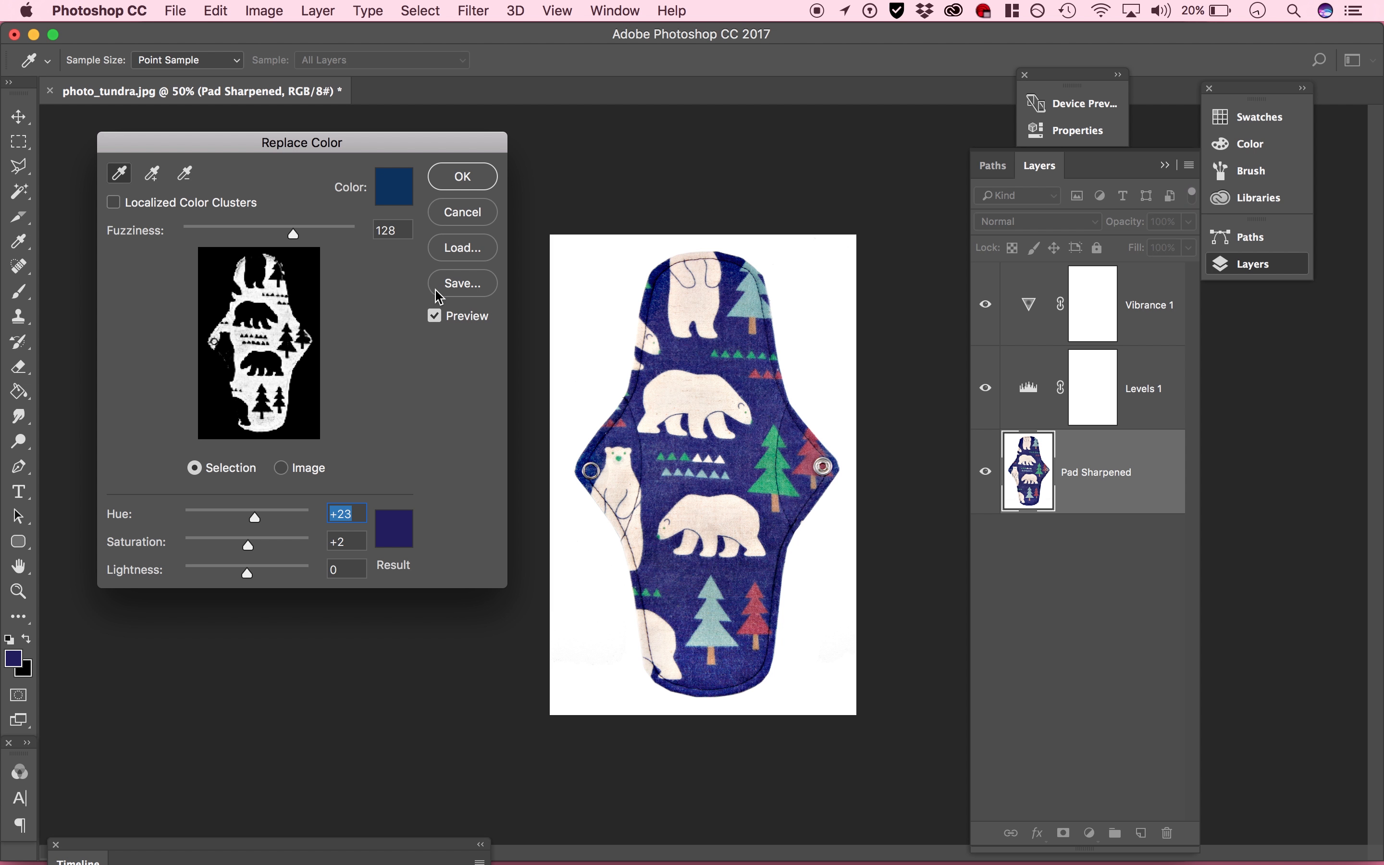
left_click(460, 175)
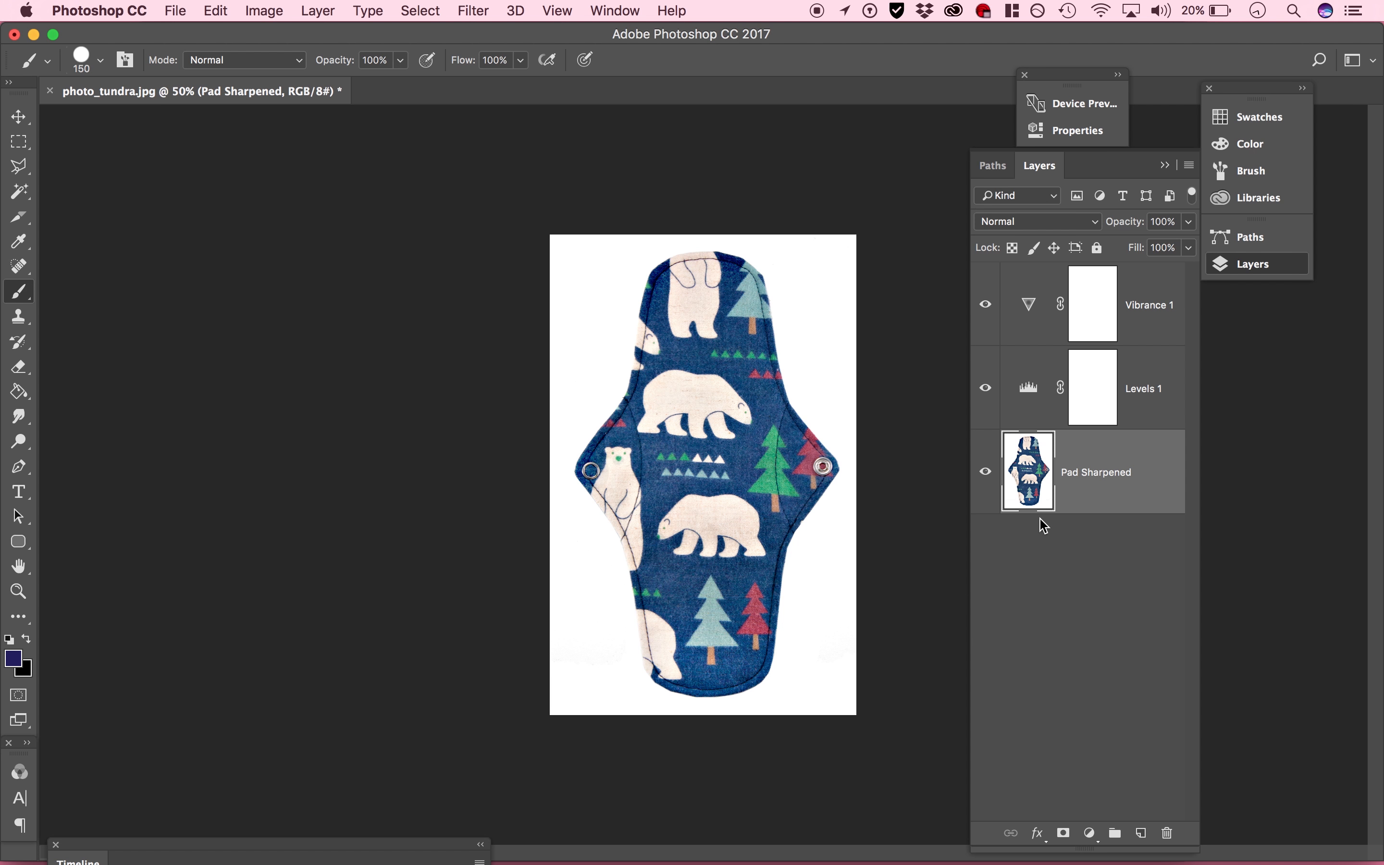
Launch Save for Web (Legacy) from the File > Export menu for the pad image
left_click(175, 10)
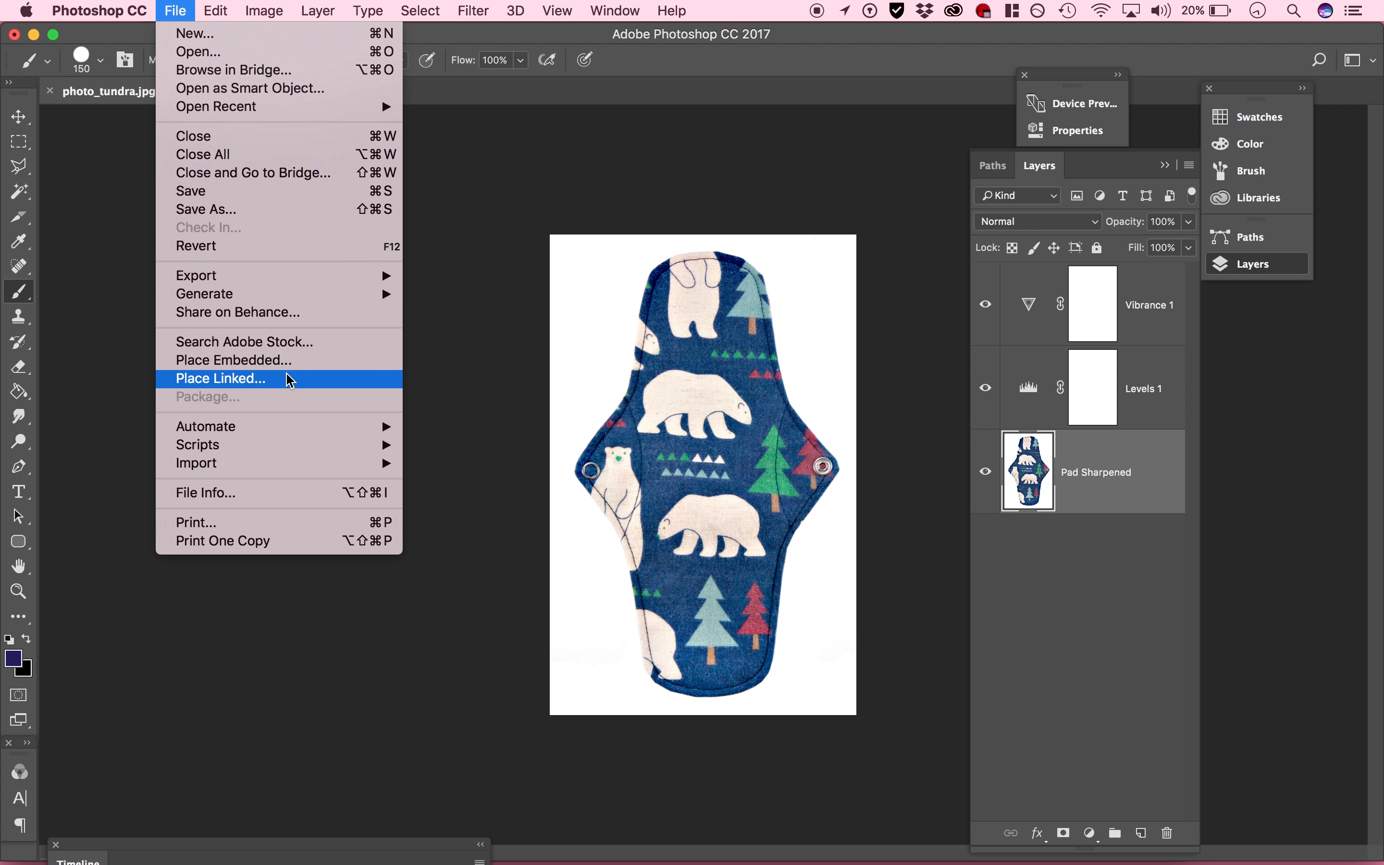
mouse_move(196, 276)
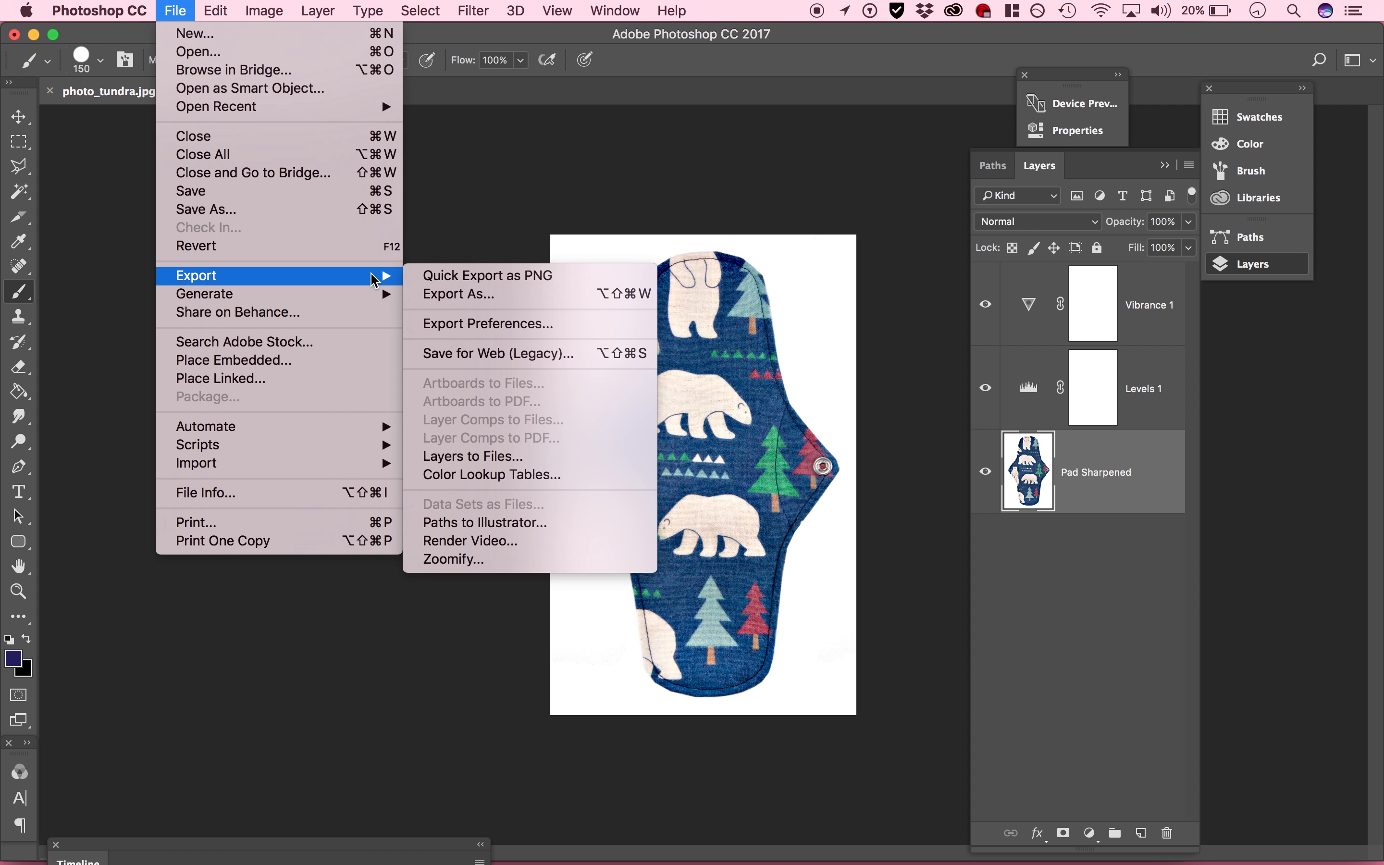
mouse_move(236, 294)
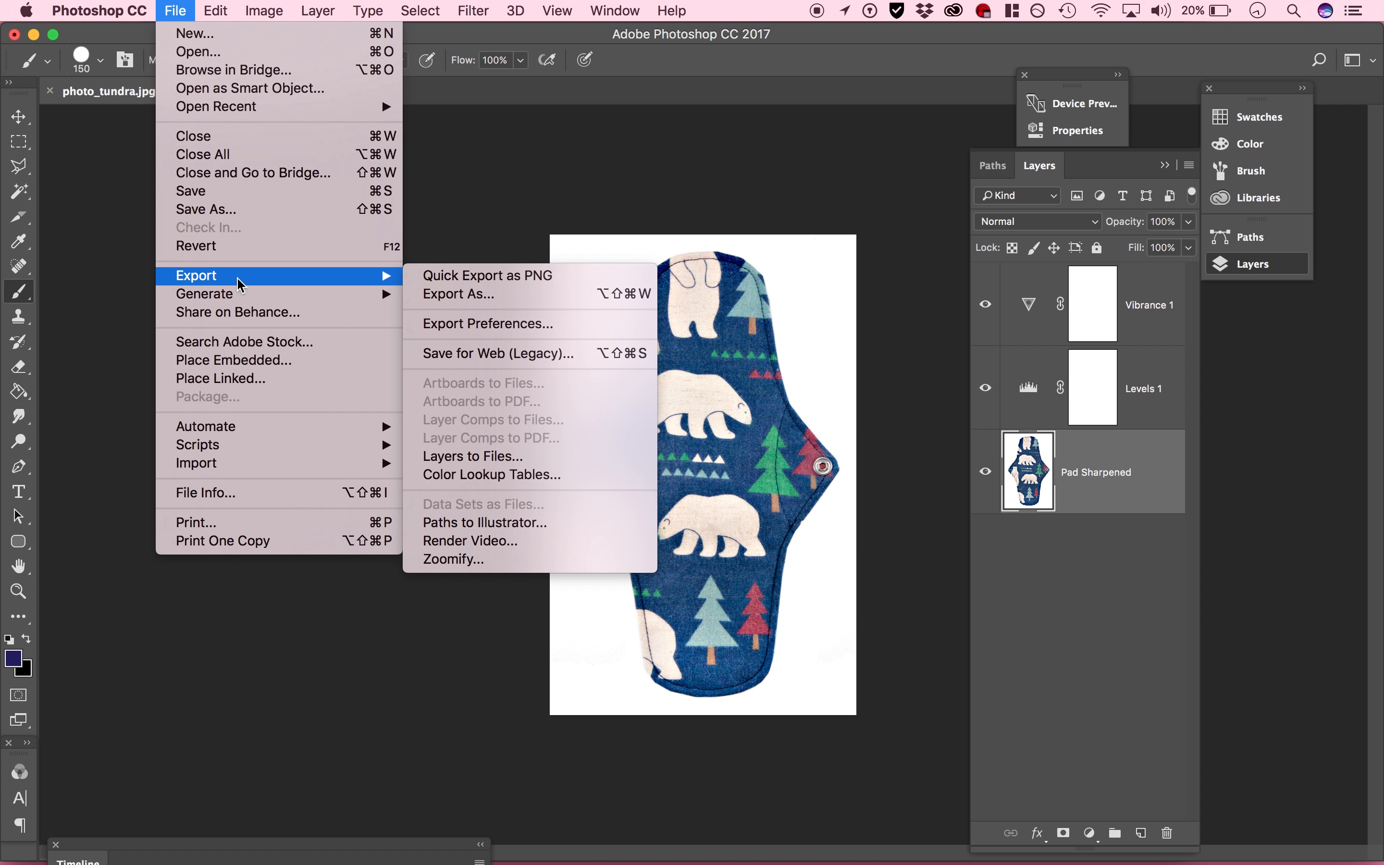
mouse_move(498, 353)
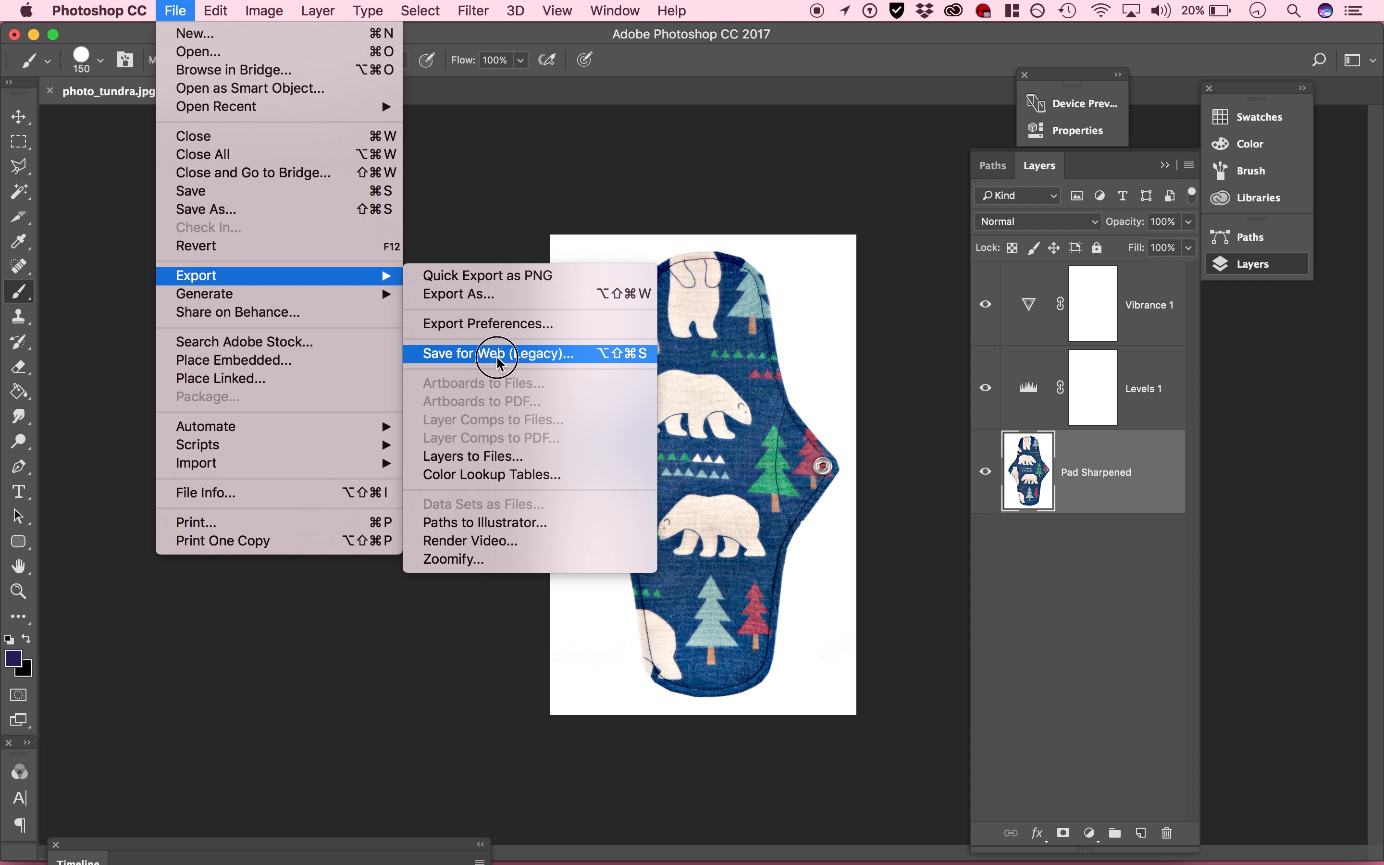
left_click(498, 353)
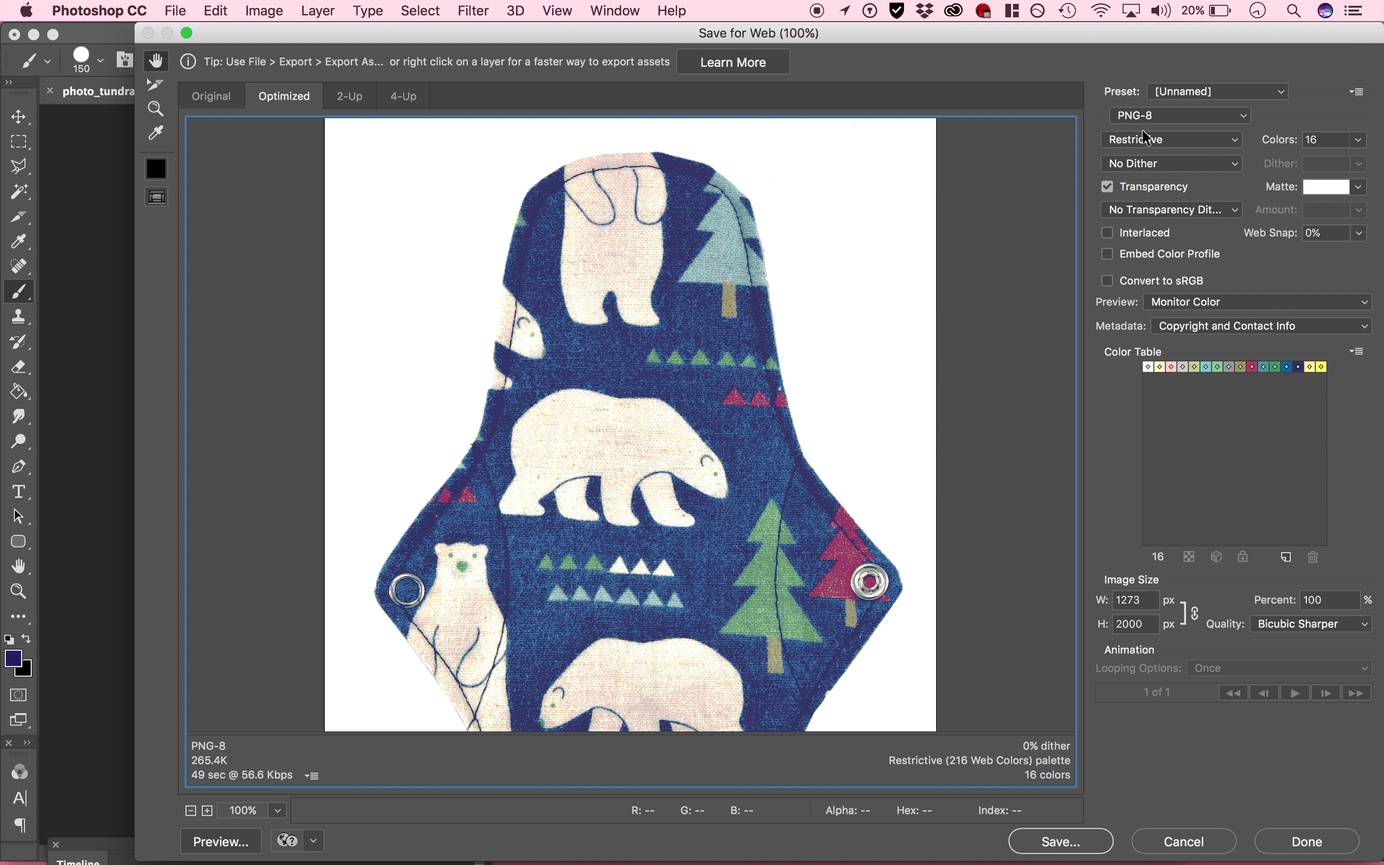
Choose the JPEG High preset and raise Quality to 100 (Maximum)
left_click(1217, 91)
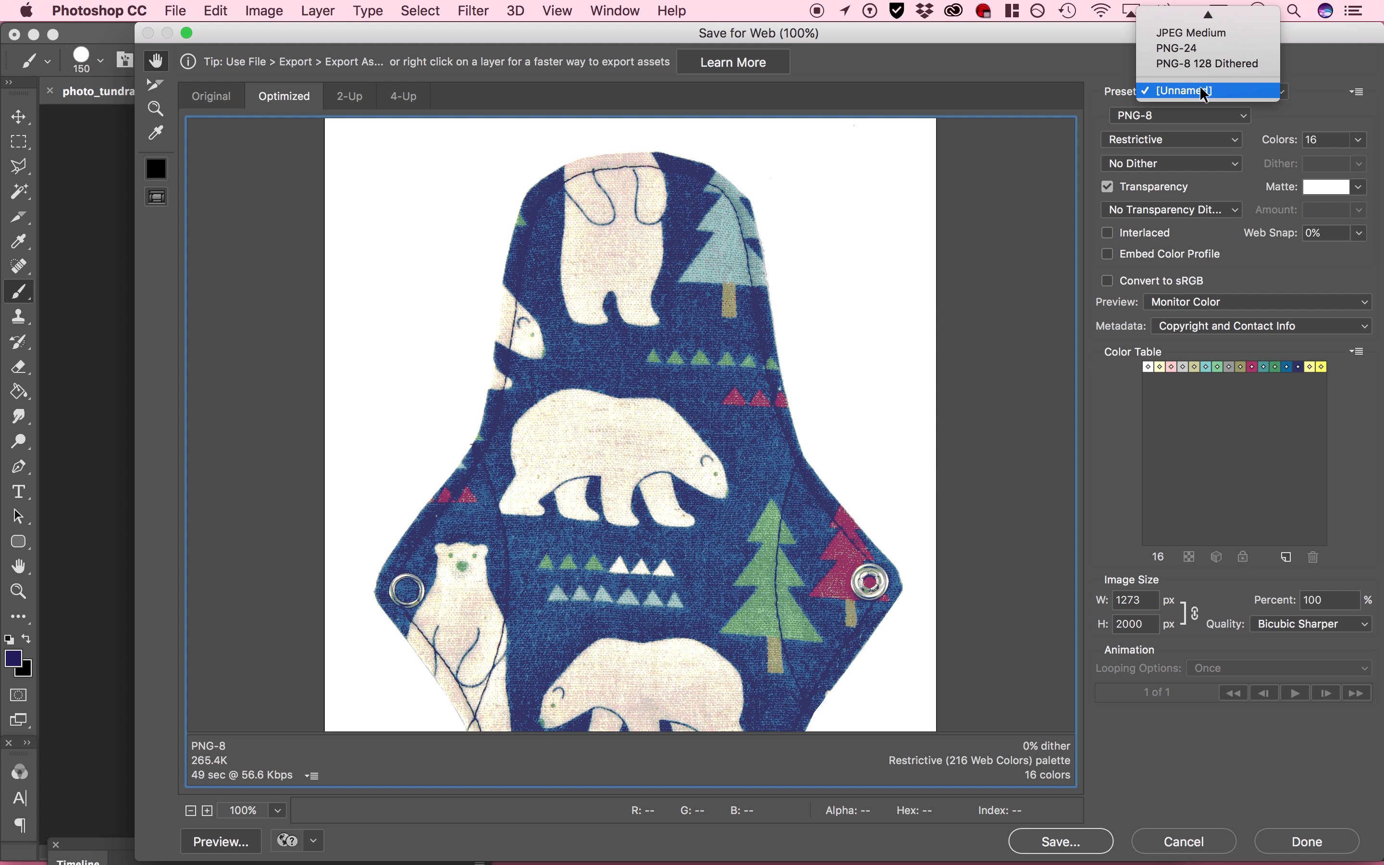
left_click(1183, 91)
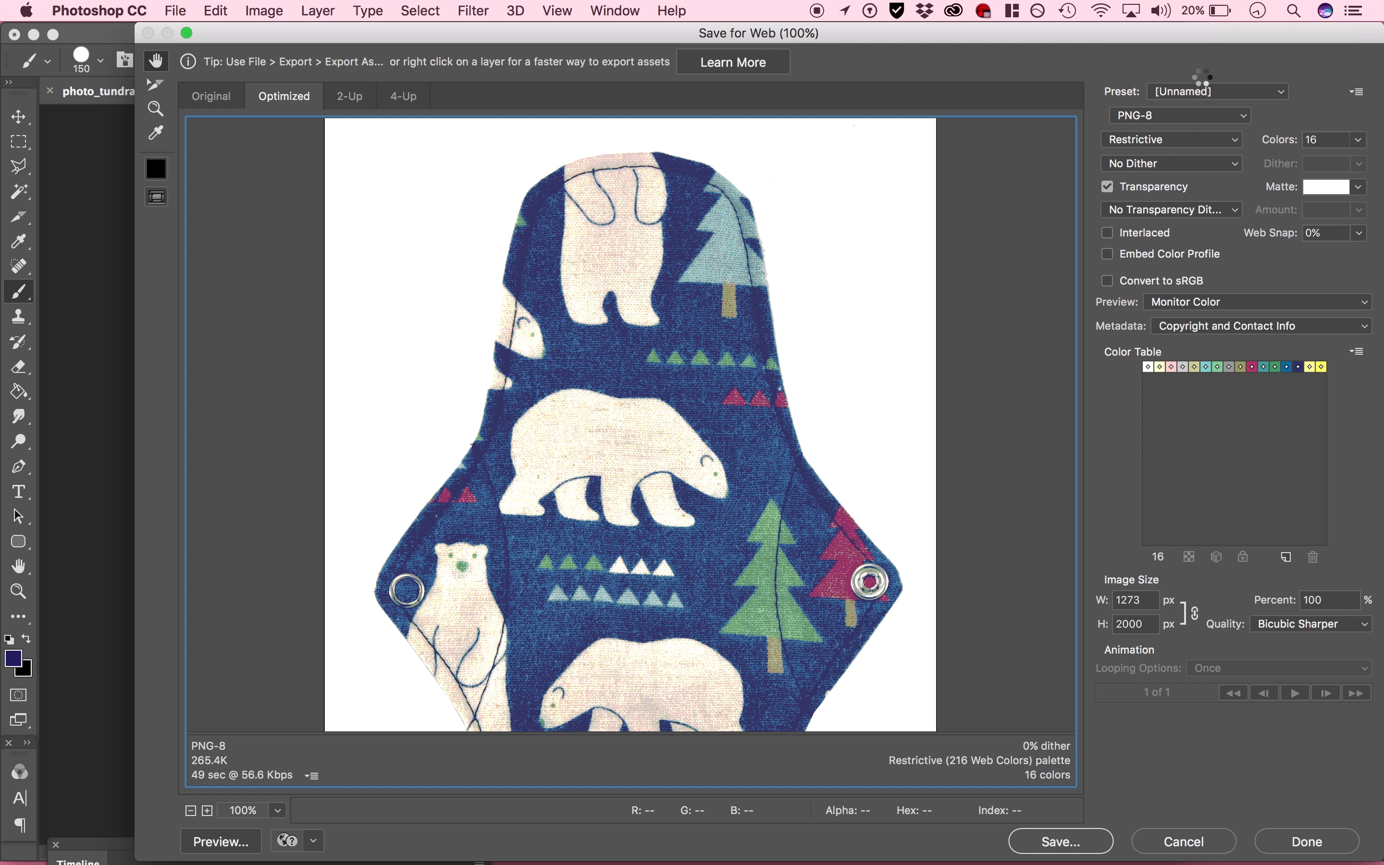
left_click(1217, 91)
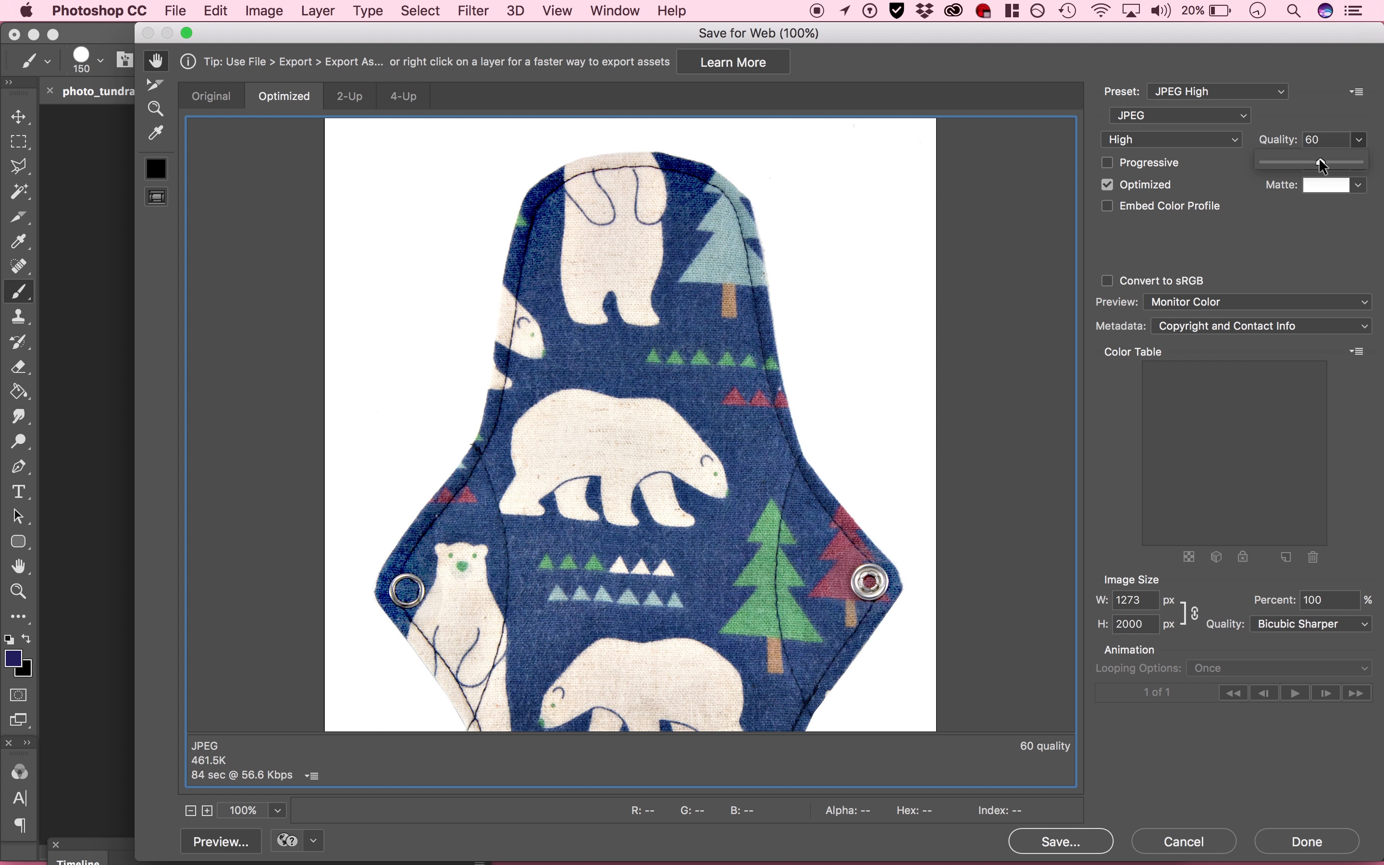
left_click_drag(1320, 160, 1359, 159)
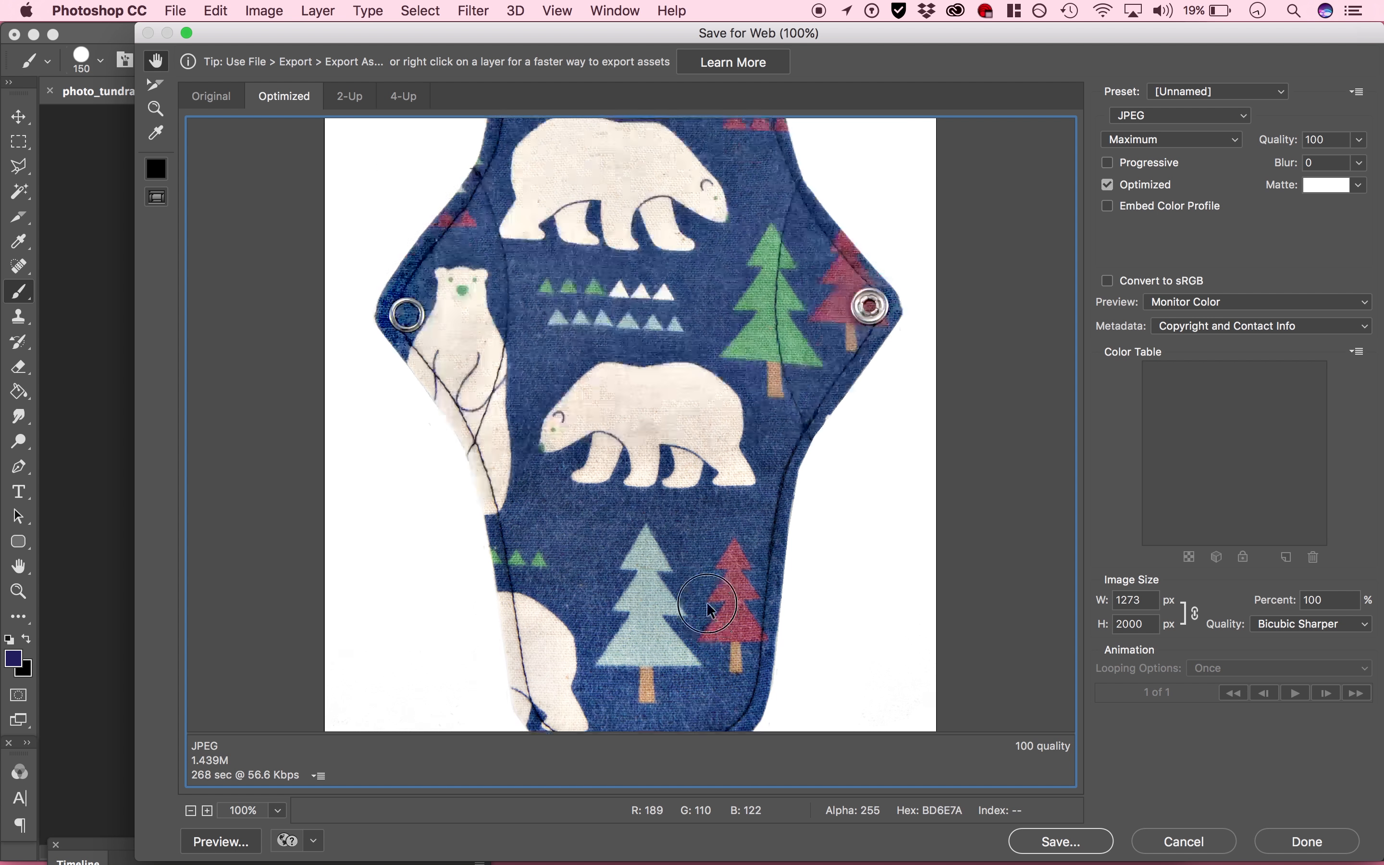
Zoom the export preview out to 50% so the whole pad is visible
left_click(207, 810)
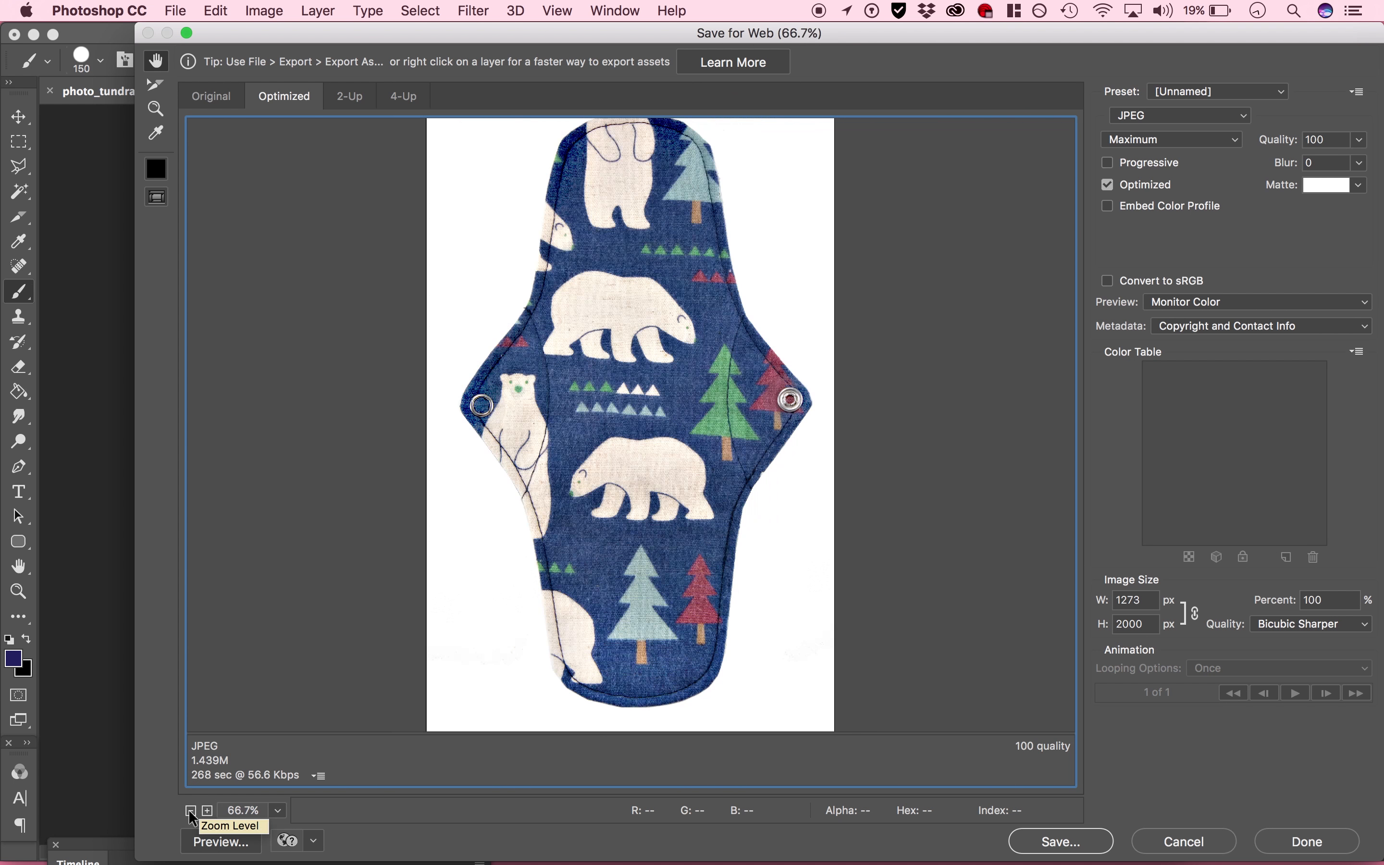
left_click(191, 810)
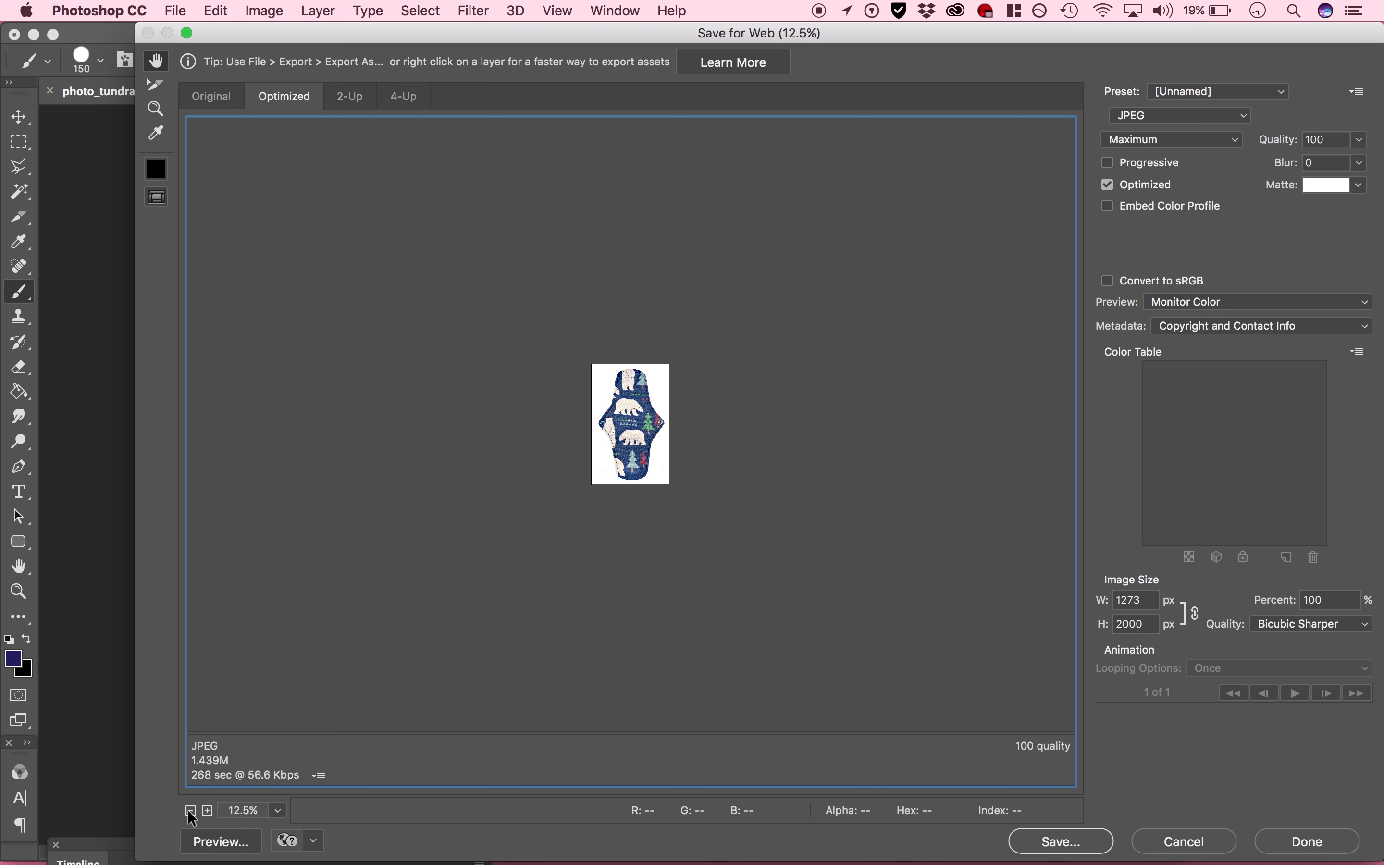
left_click(208, 810)
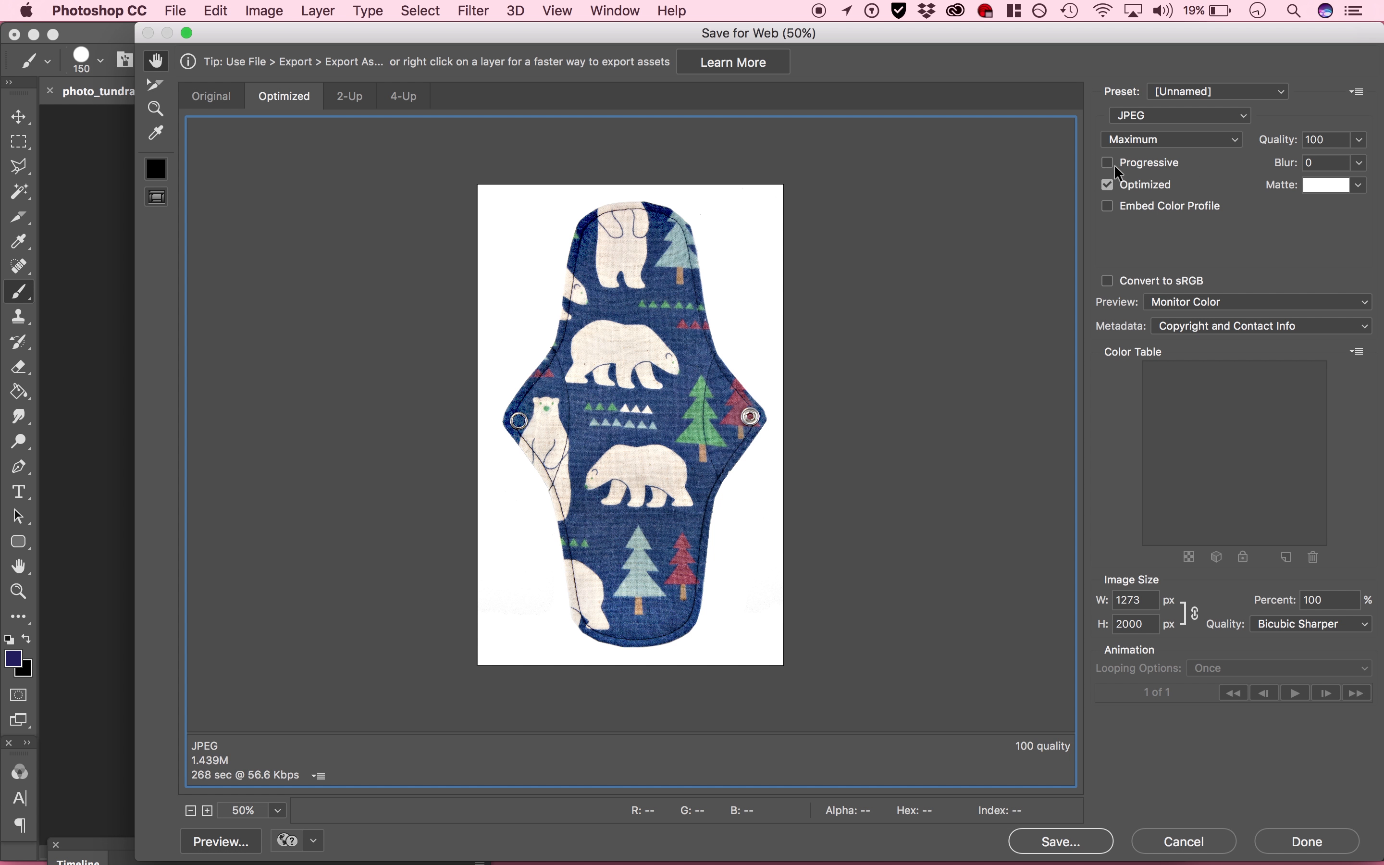
mouse_move(1088, 762)
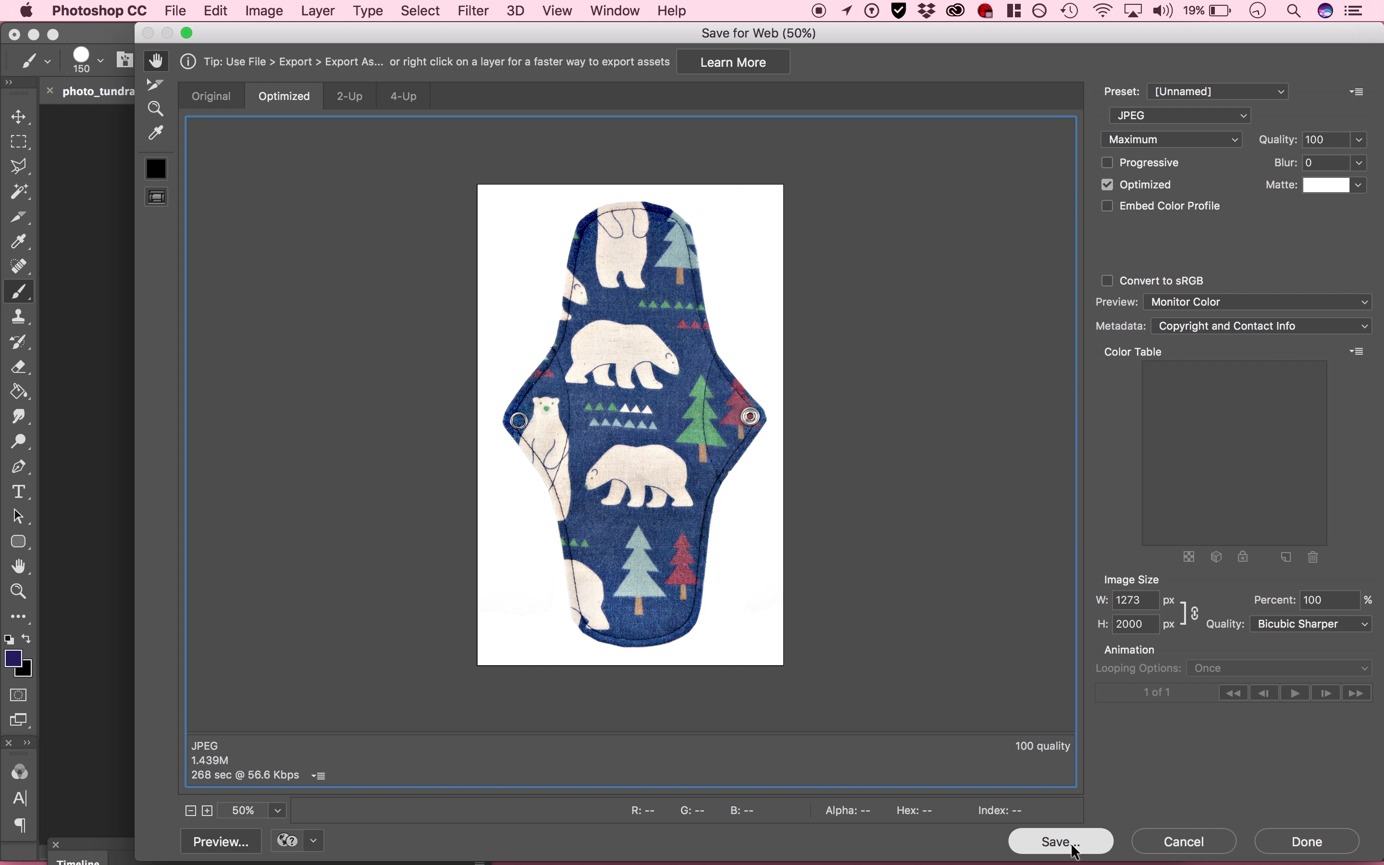
Save the optimized JPEG as photo_tundra.jpg and return to the document
left_click(1060, 840)
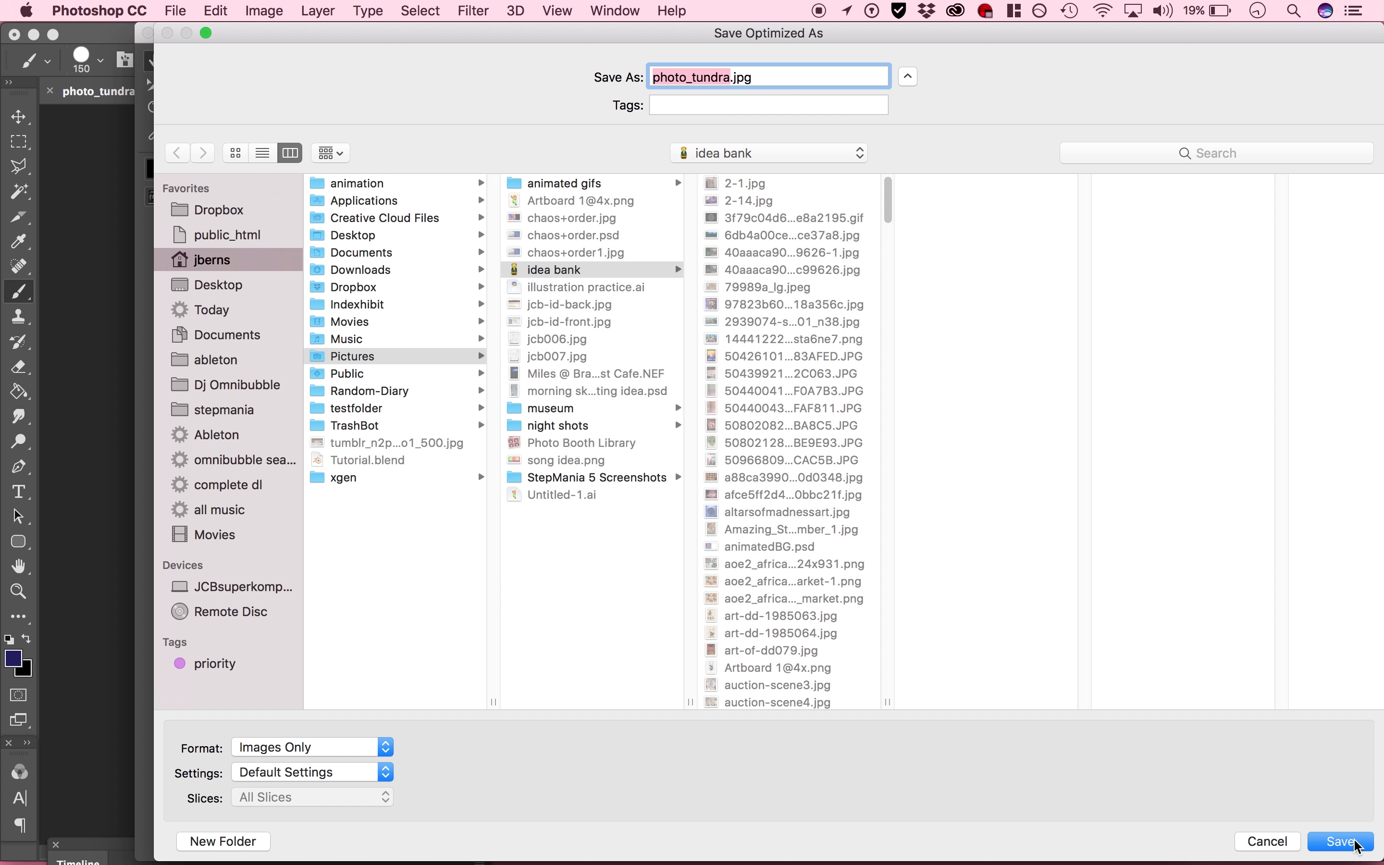
left_click(1340, 841)
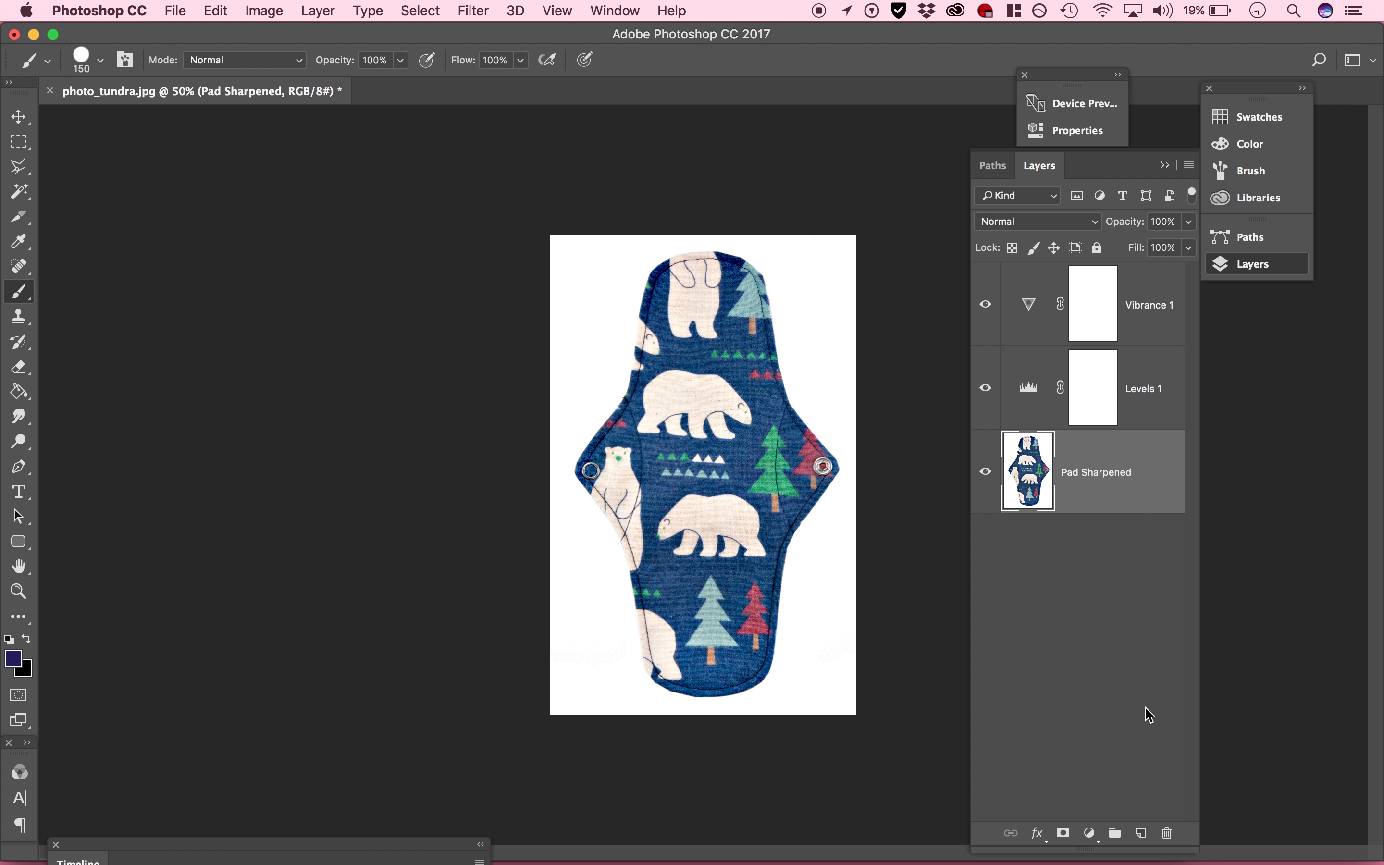